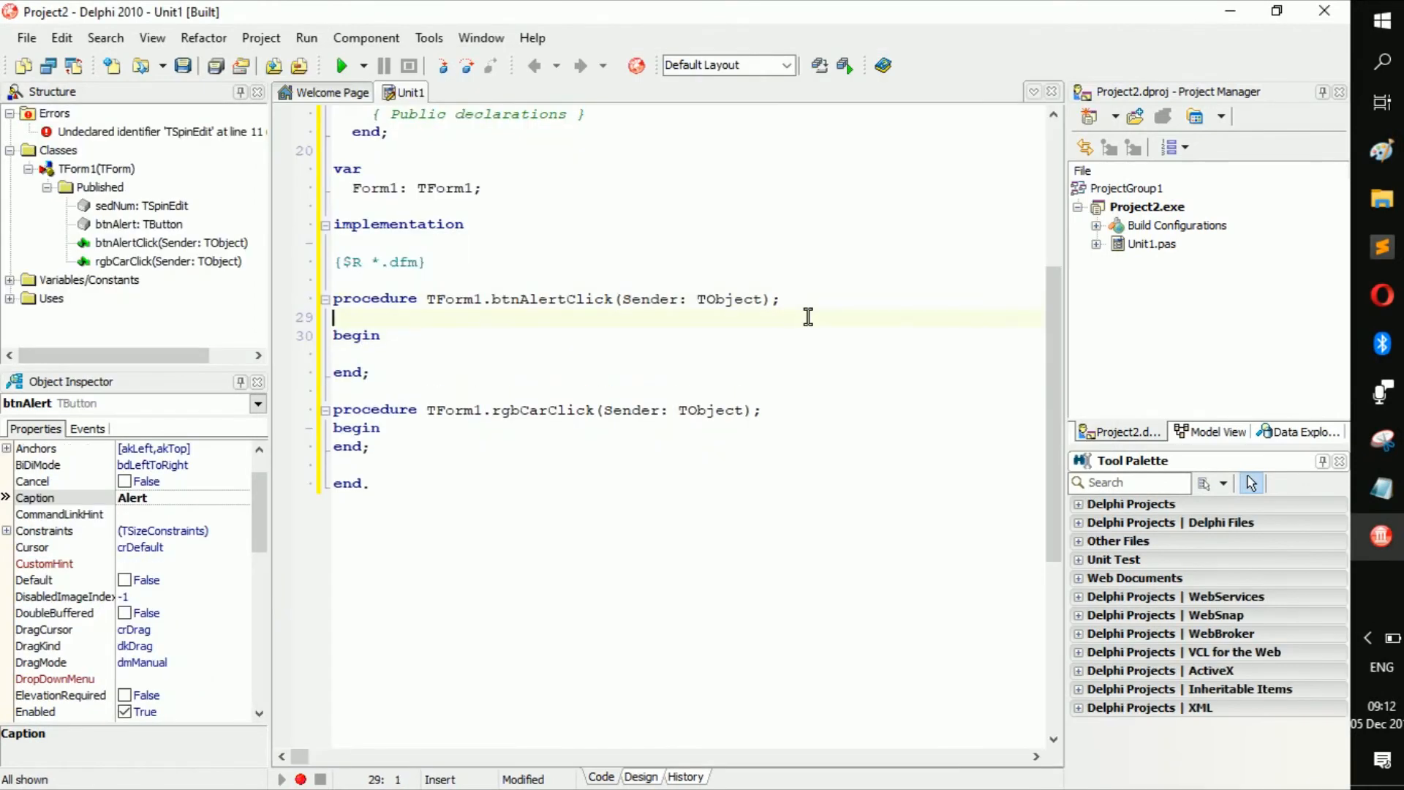
Declare 'var iNumLoop : integer;' in btnAlertClick and start the 'iNumLoop :=' assignment.
type("var")
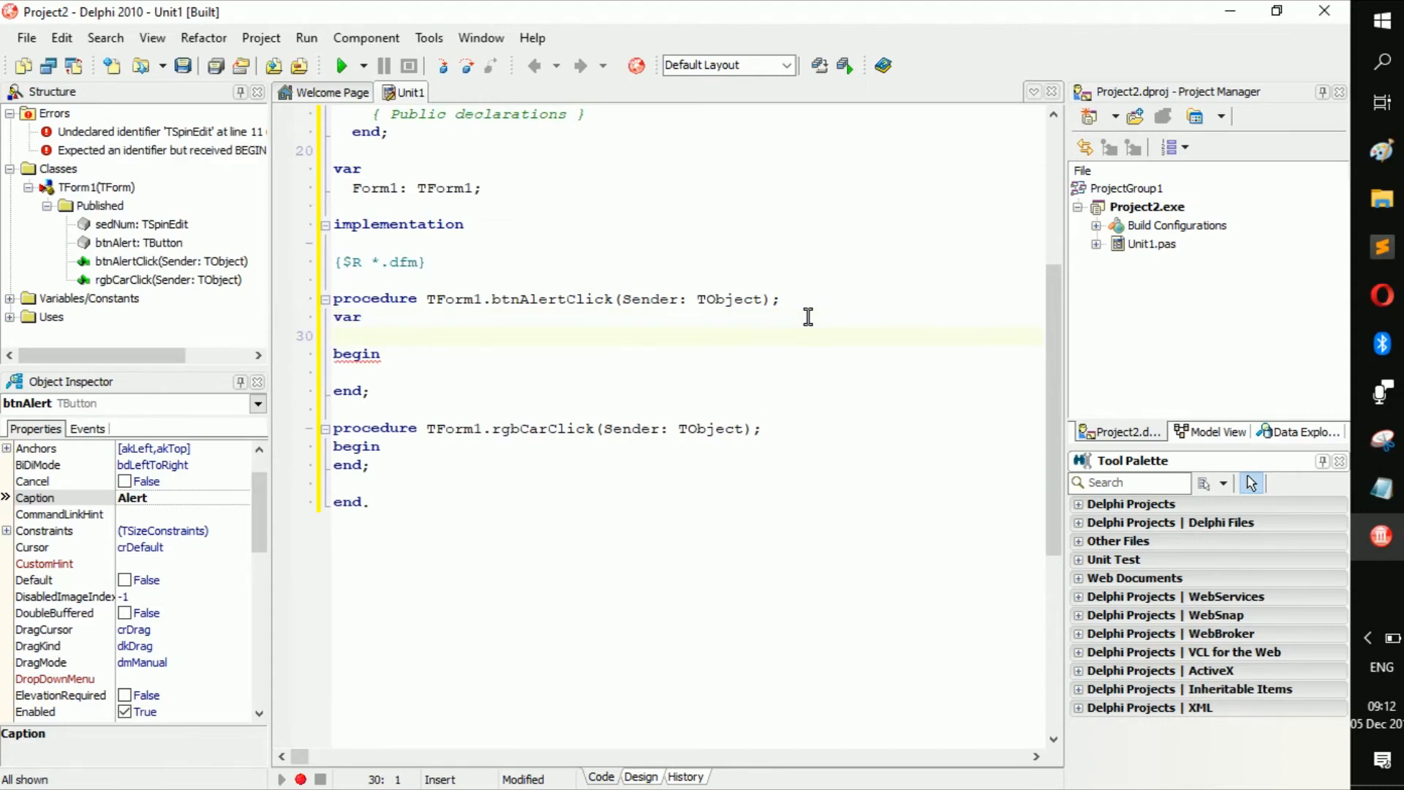
type("iNumLc")
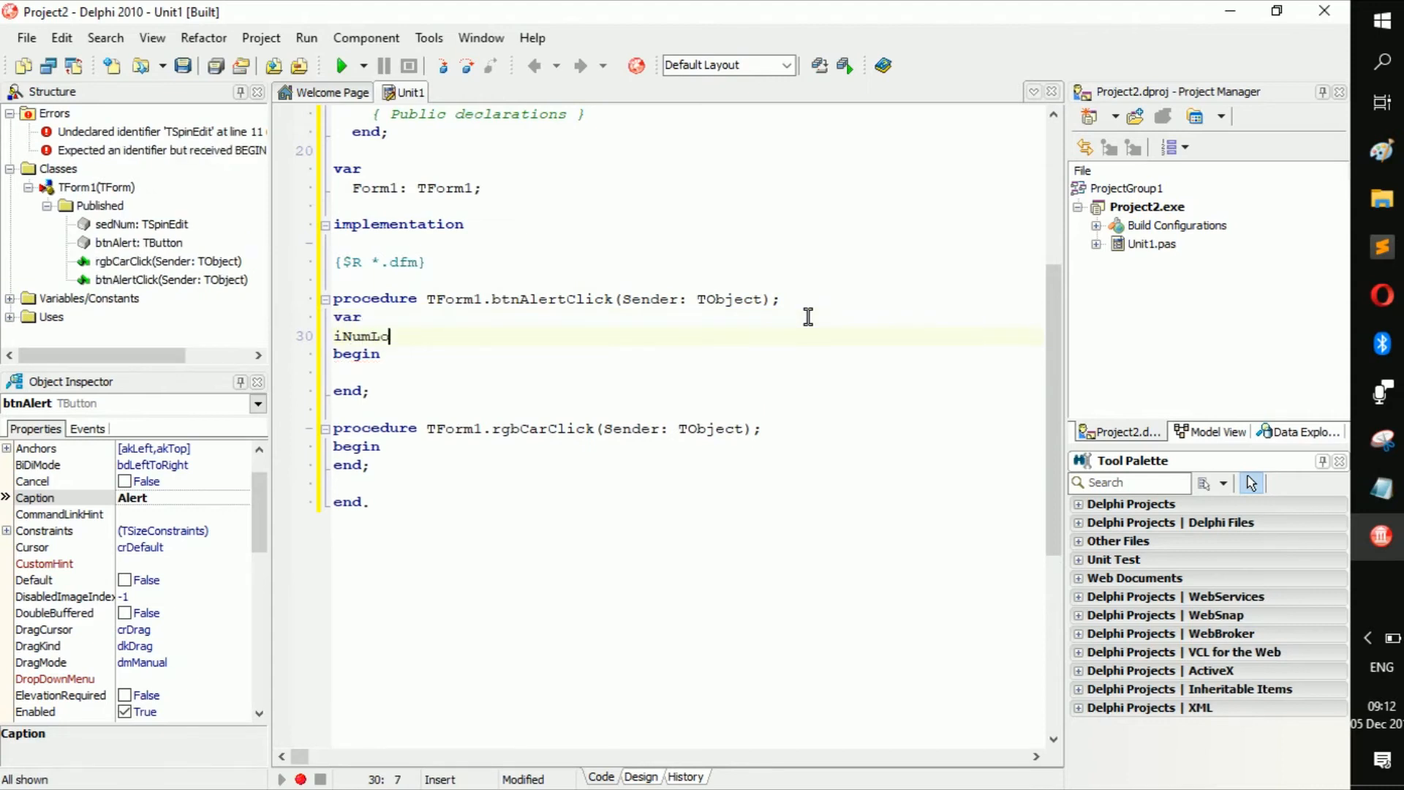
type("op : integer;")
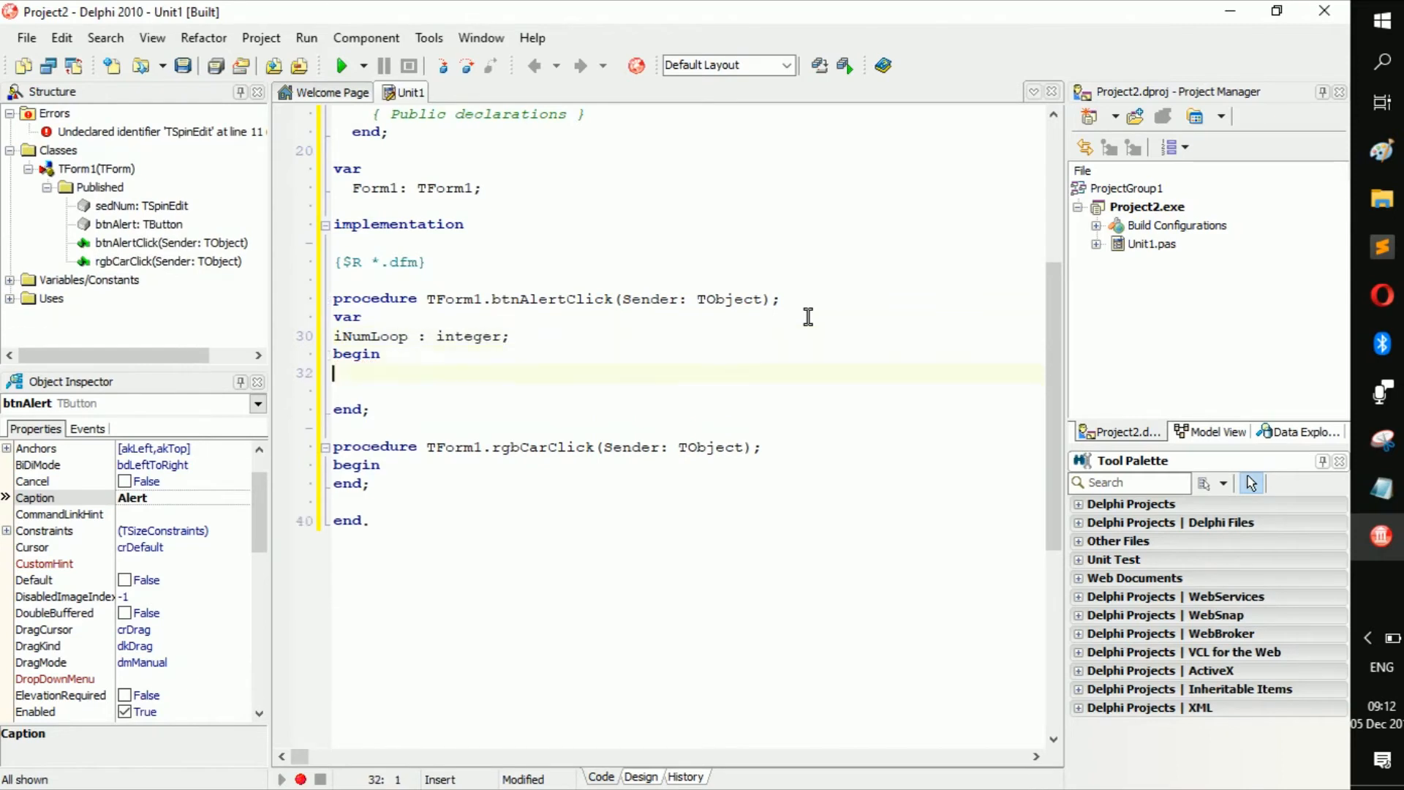
type("sed")
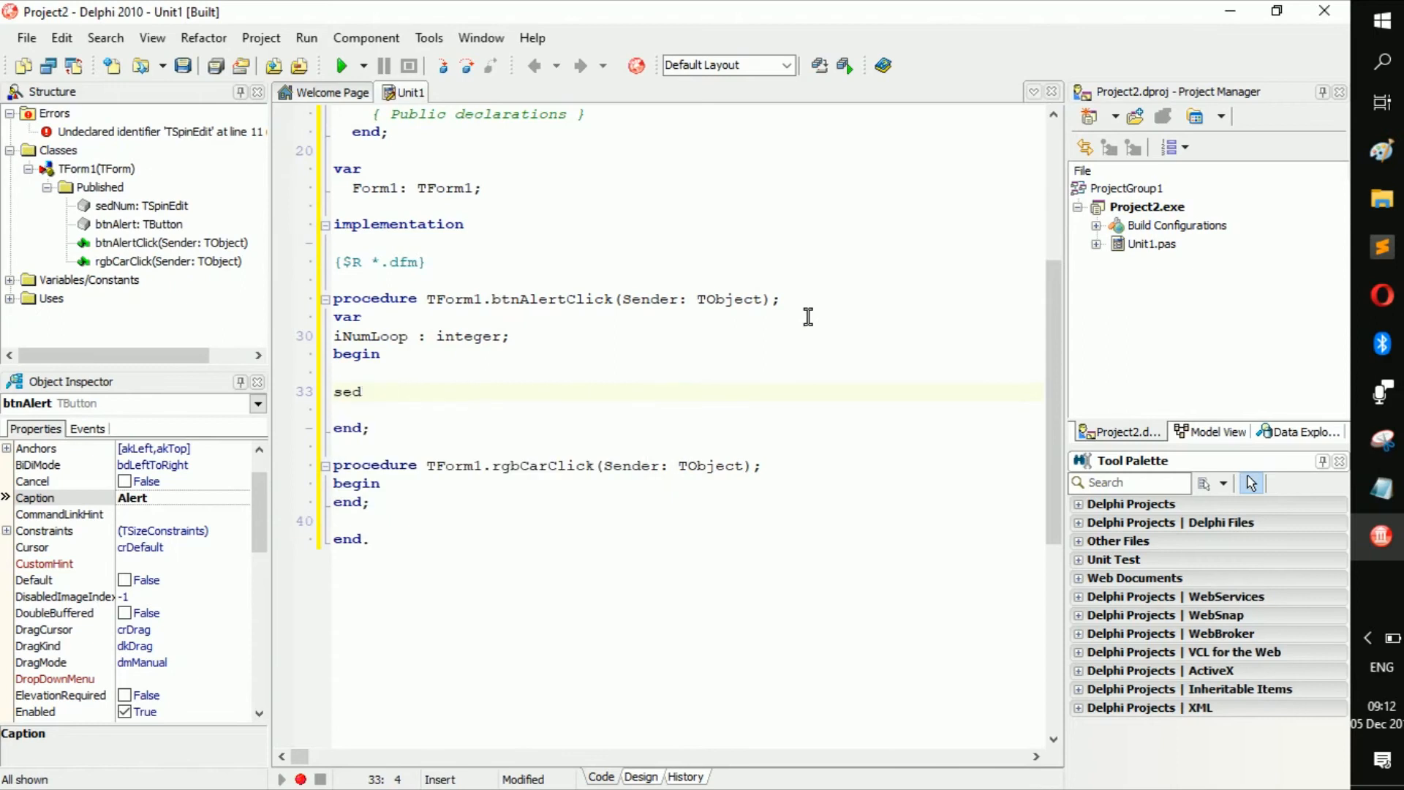
type("Nu")
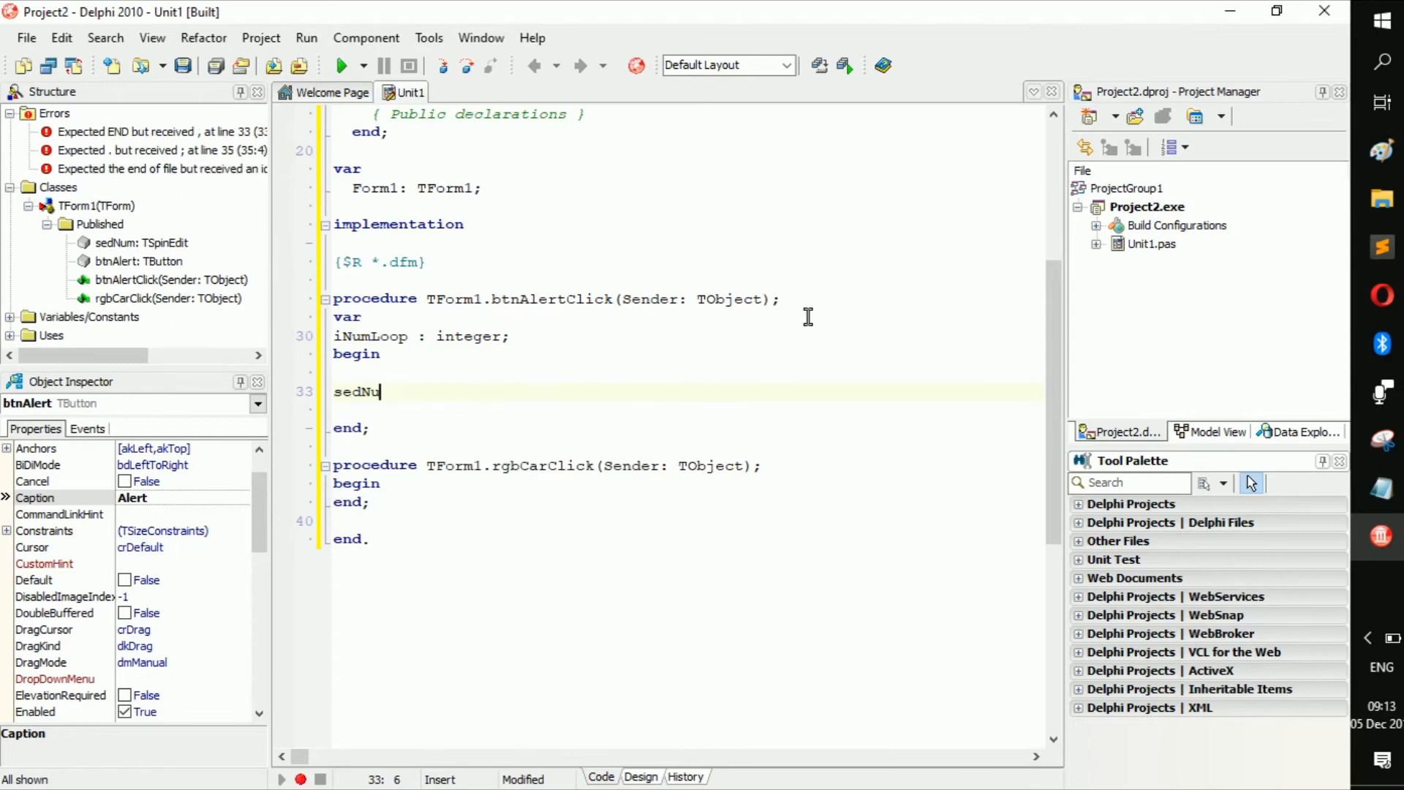
type("iNumLoop")
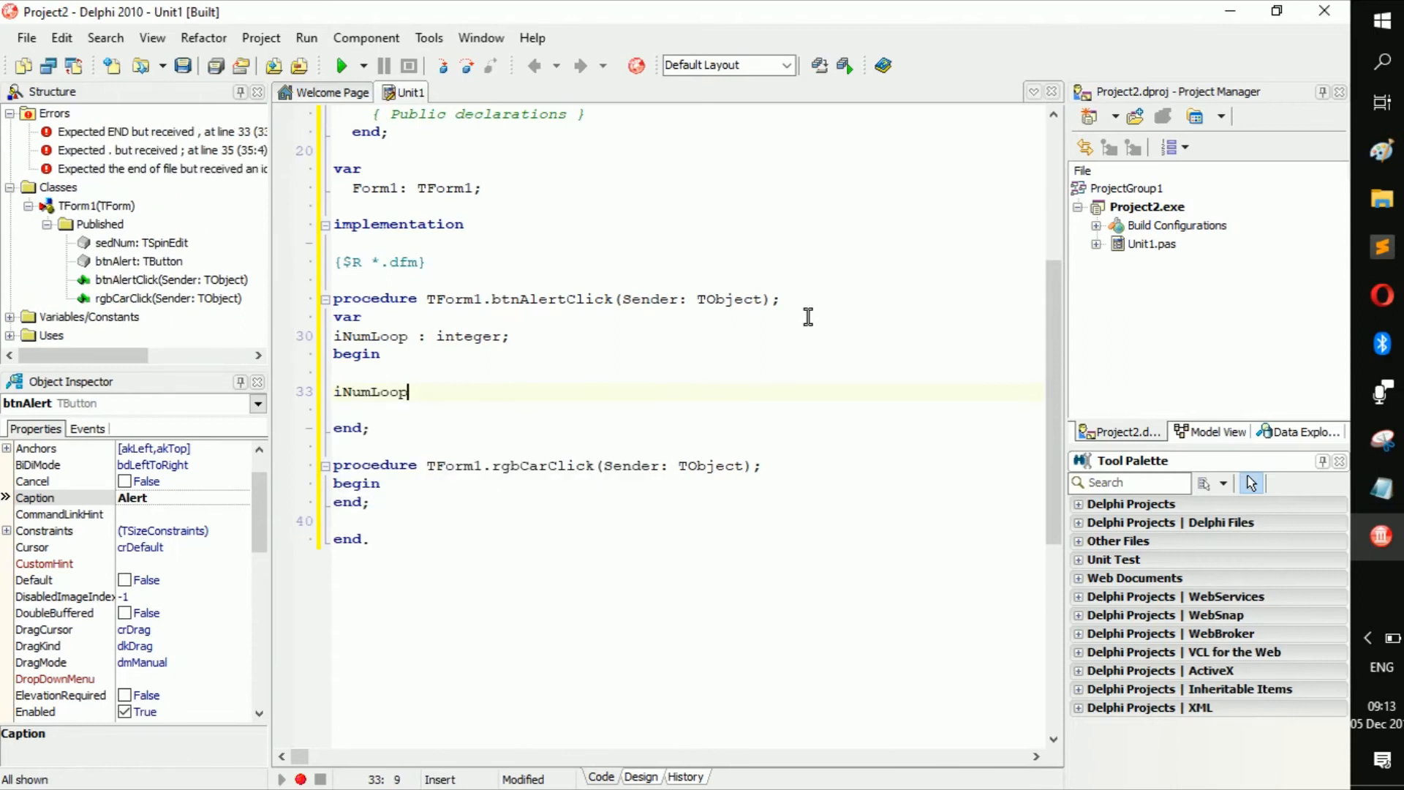
type(":=")
type("ed")
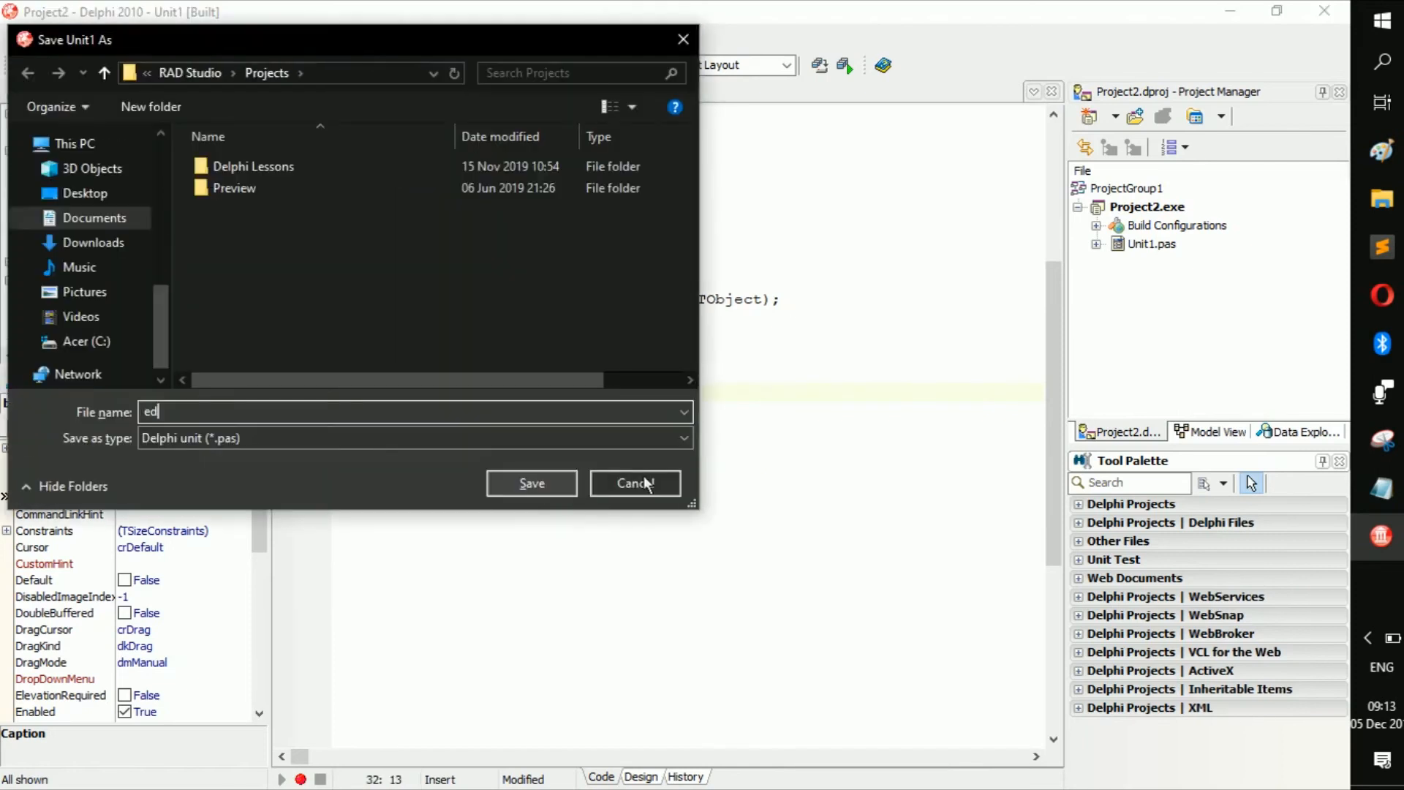
Cancel the Save Unit1 As dialog, finish 'iNumLoop := sedNum.Value;' and insert a for-loop template.
left_click(635, 483)
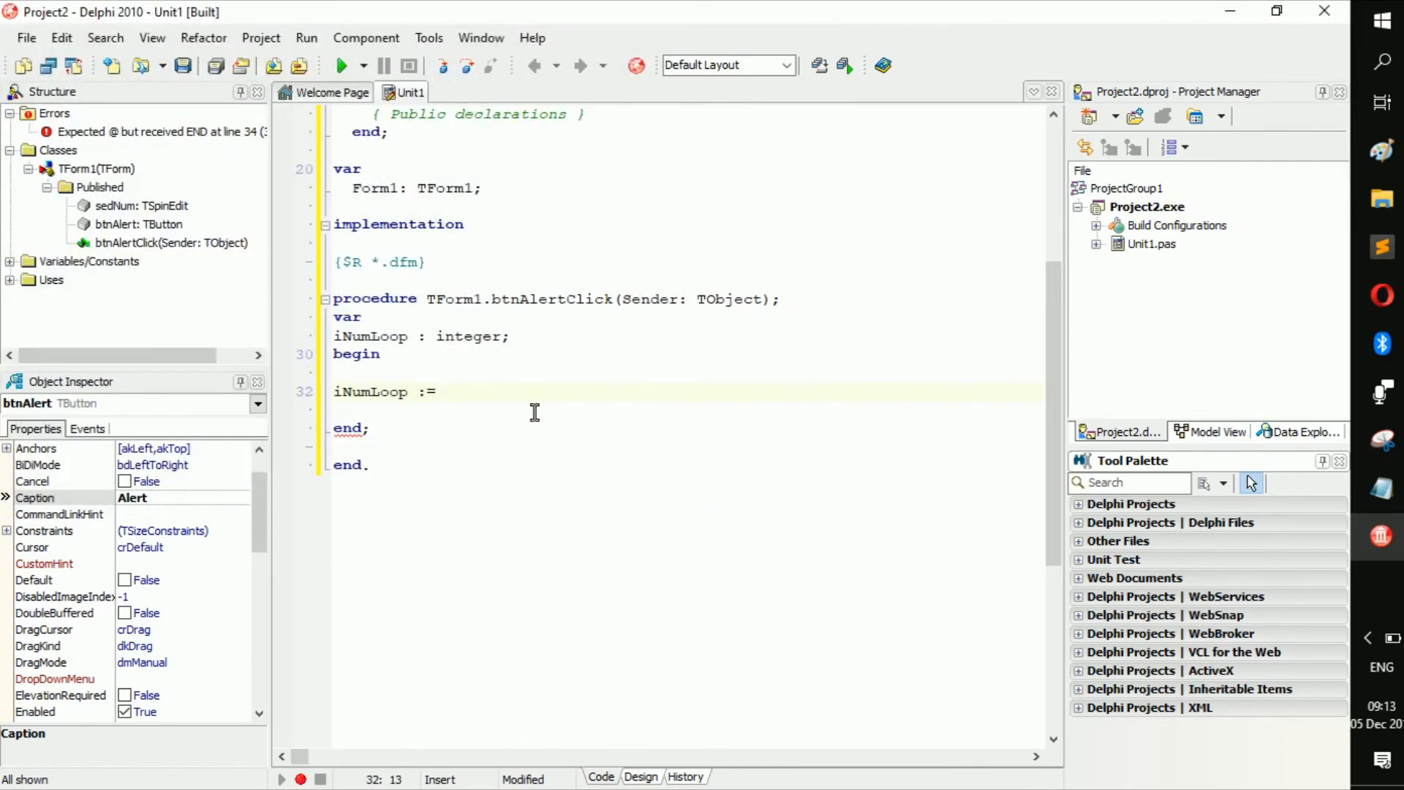
type("s")
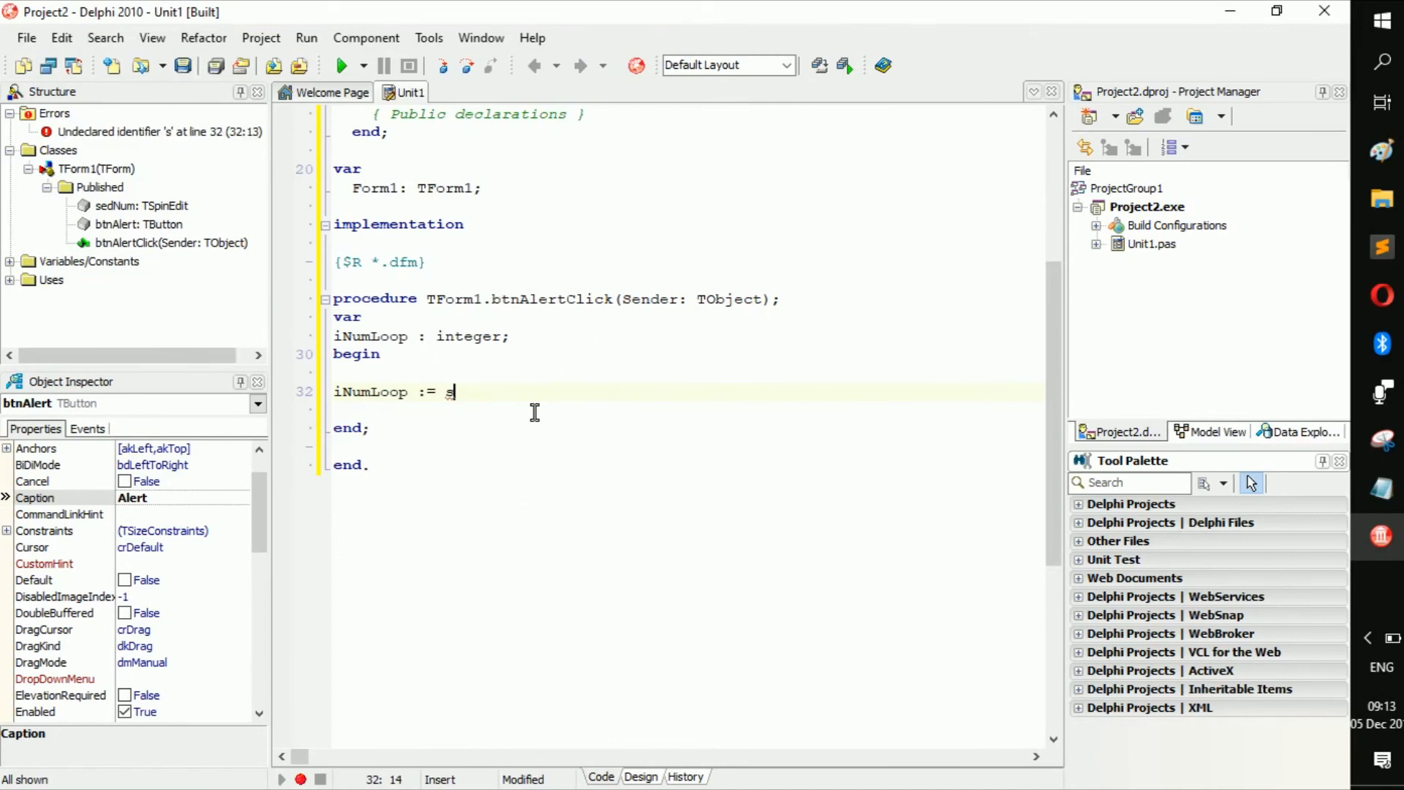
type("edNum.va")
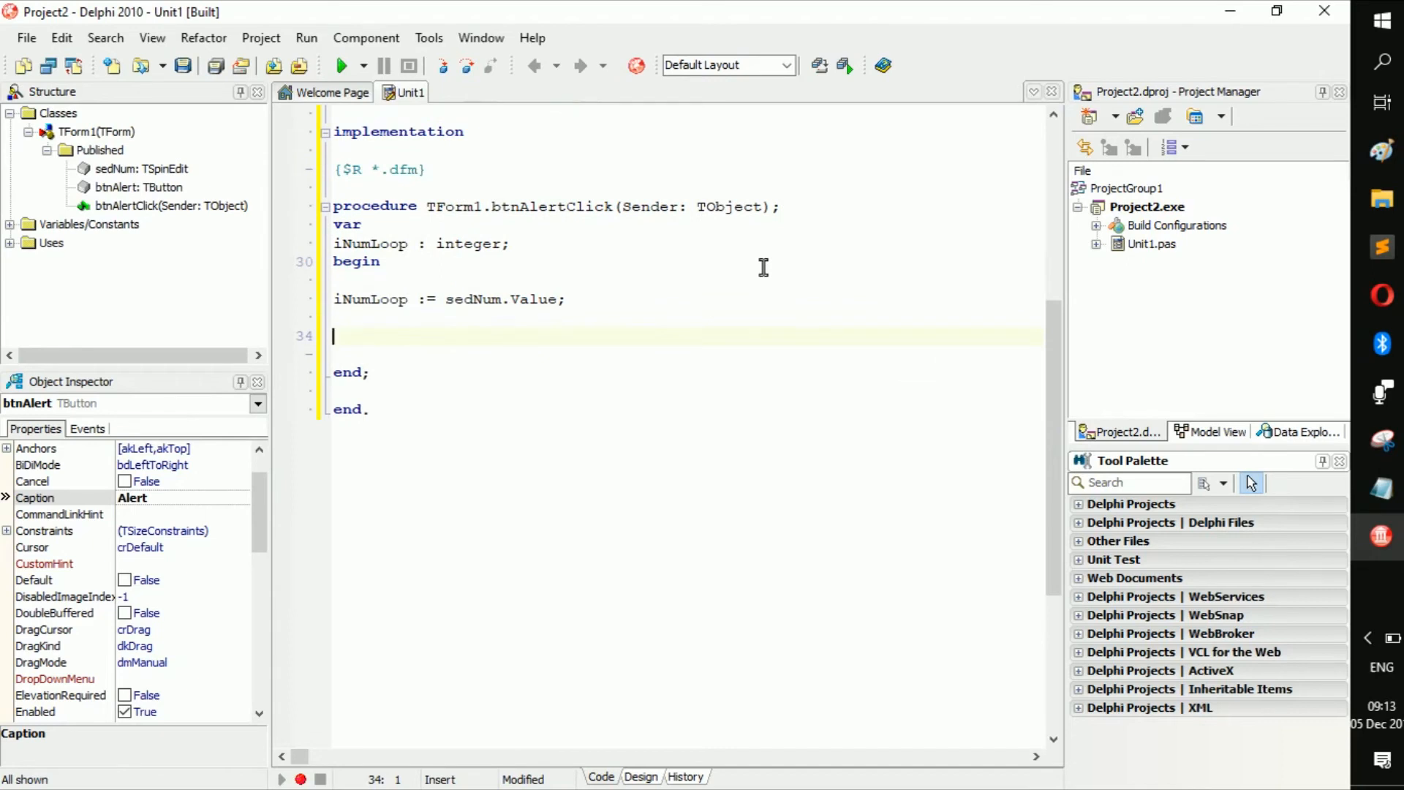
type("for i := 0 to List.Count - 1 do")
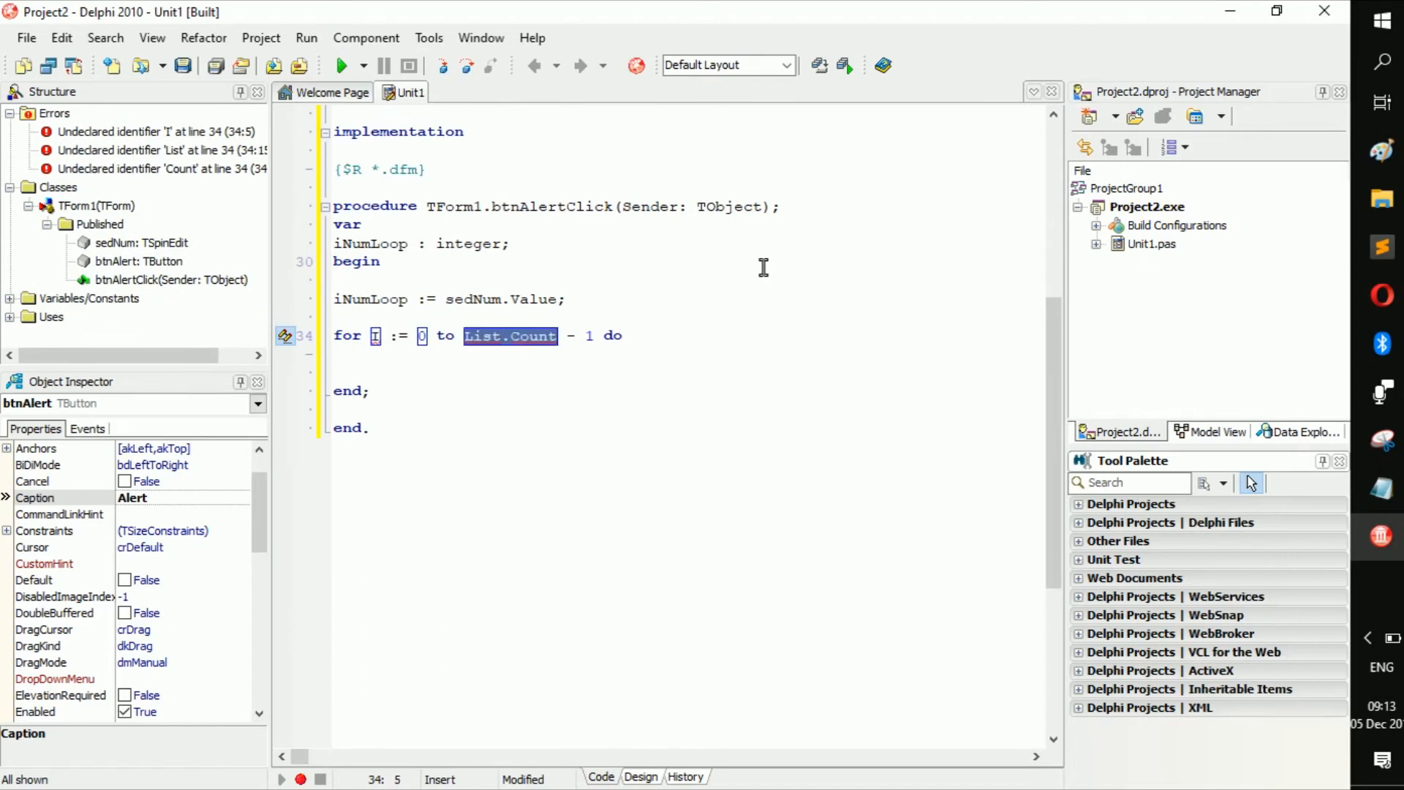
Replace the template's 'List.Count - 1' limit with iNumLoop so the loop runs 0 to iNumLoop.
key("Delete")
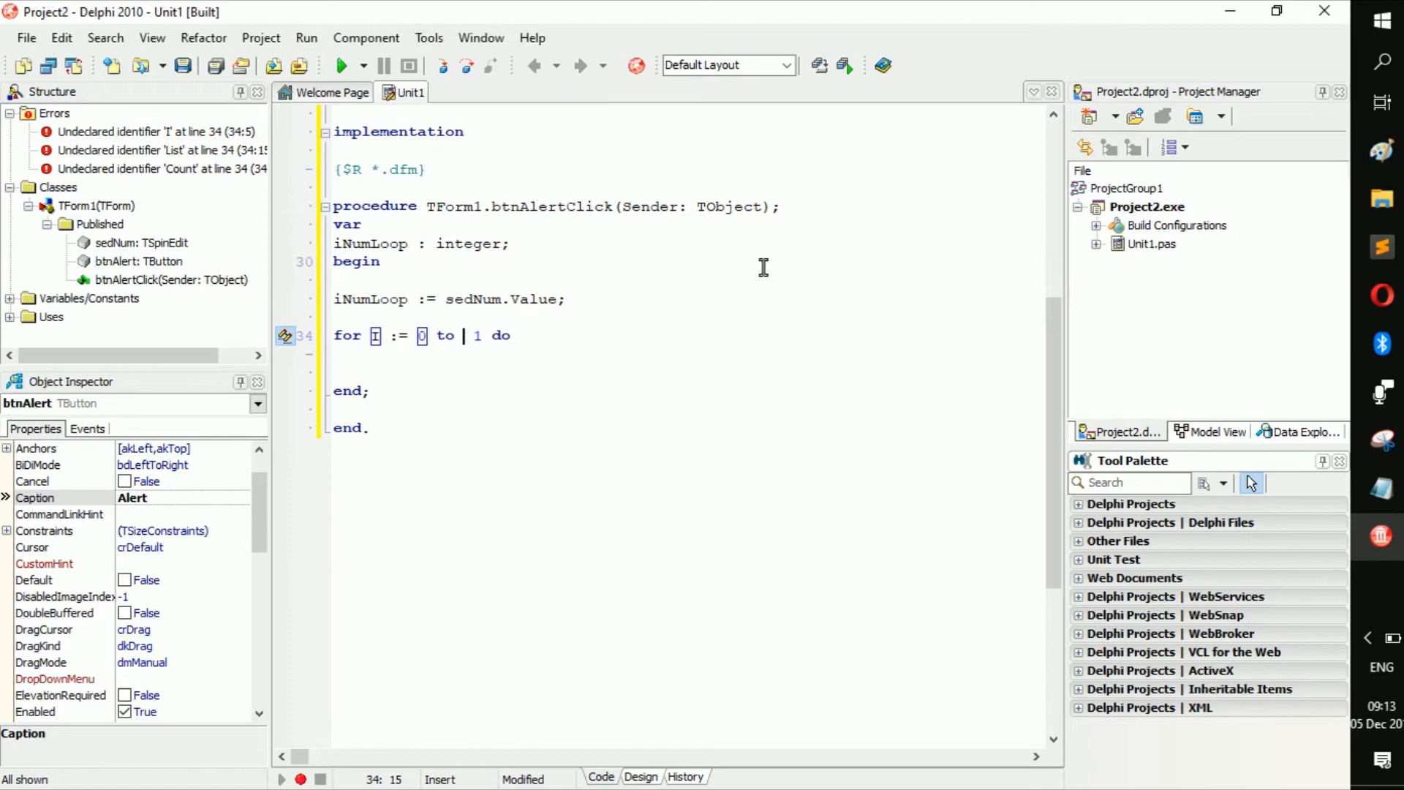
type("iNum")
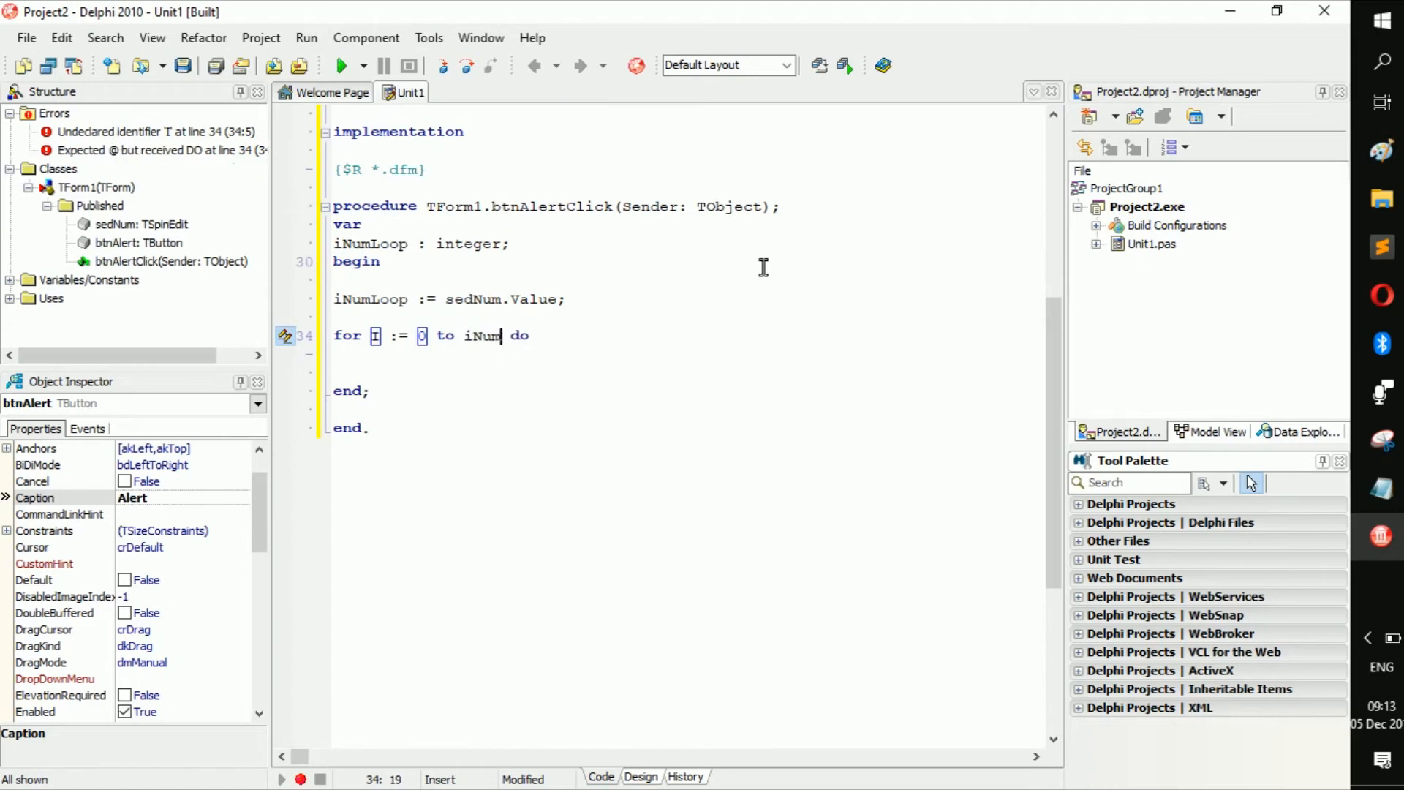
type("Loop")
type("begin")
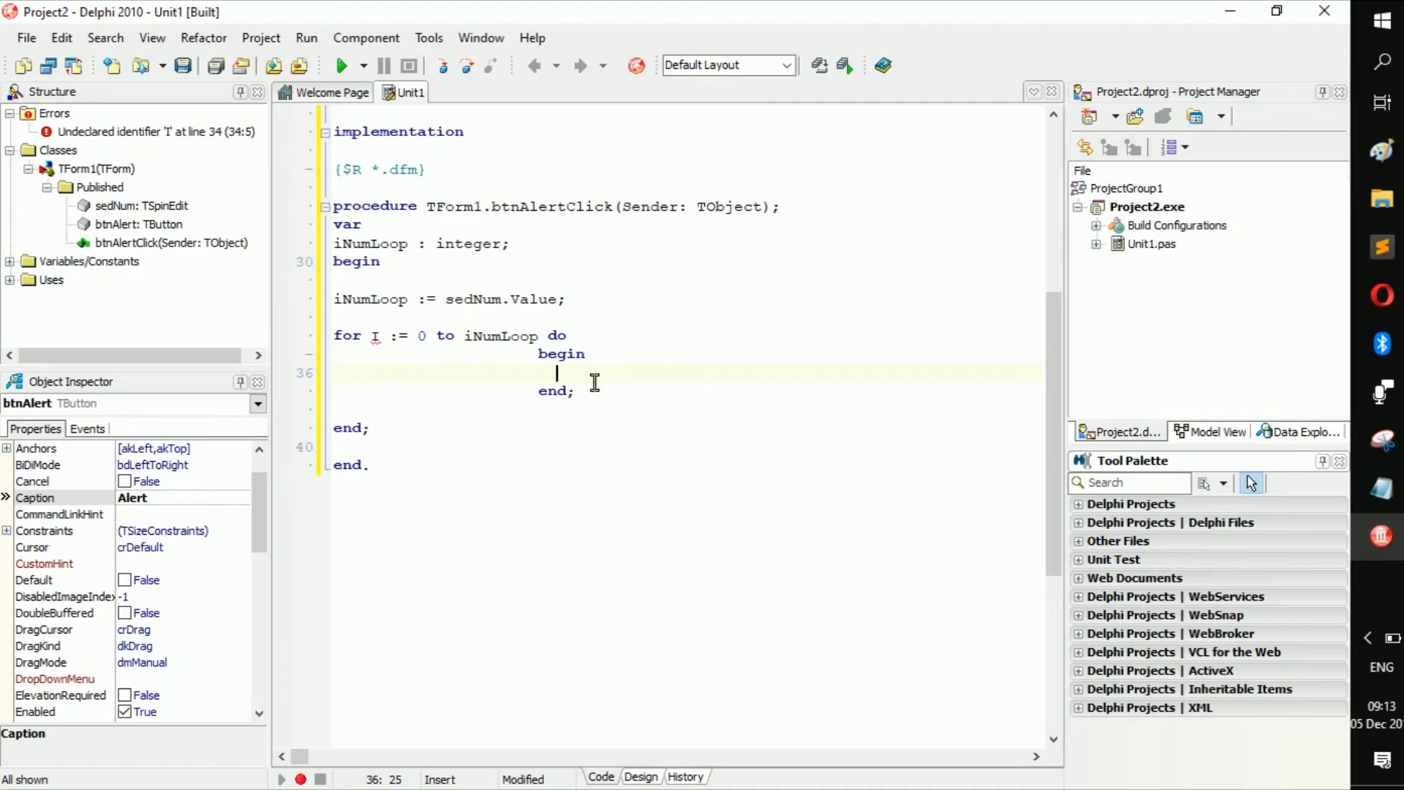
mouse_move(424, 335)
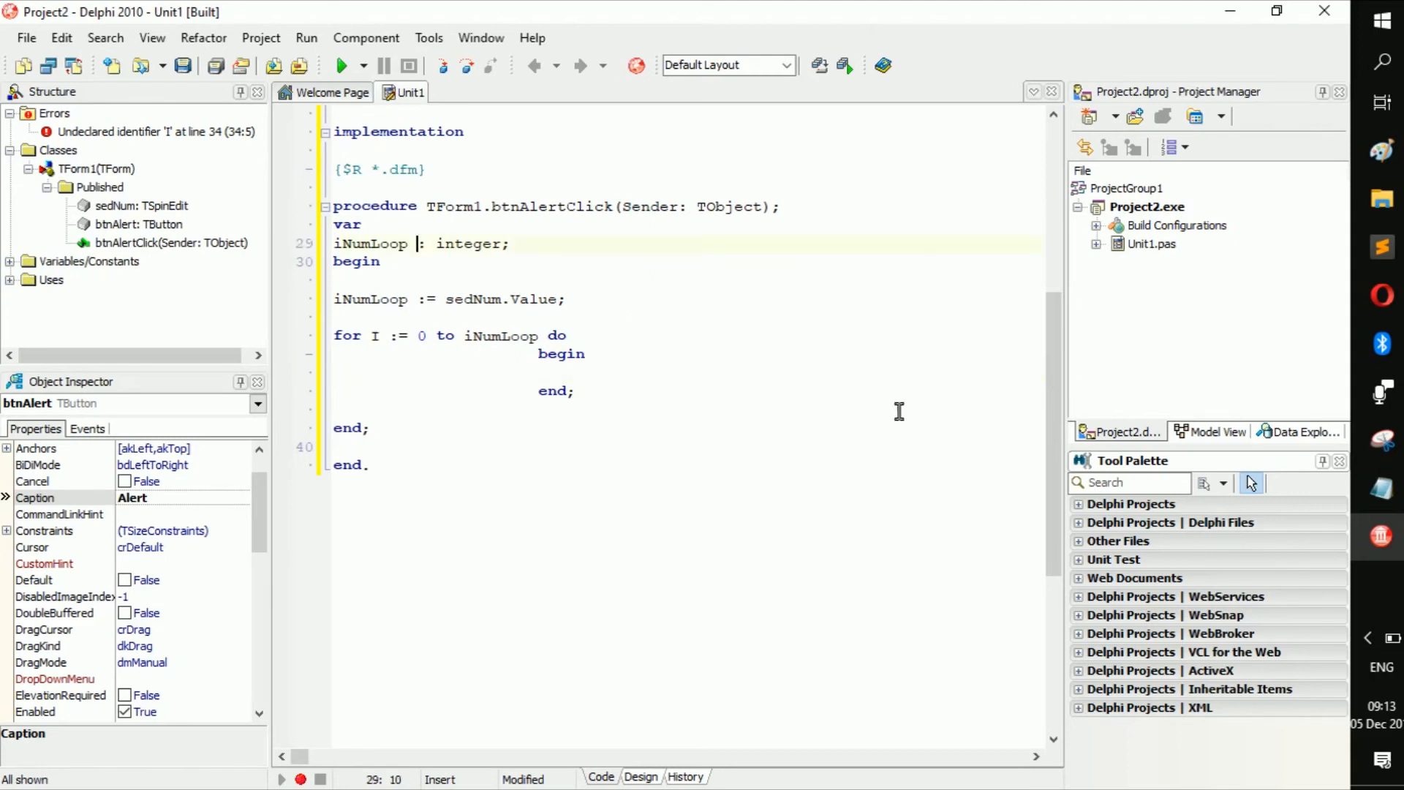
Extend the var line to 'iNumLoop, i : integer;' so the loop counter i is declared.
type(", i")
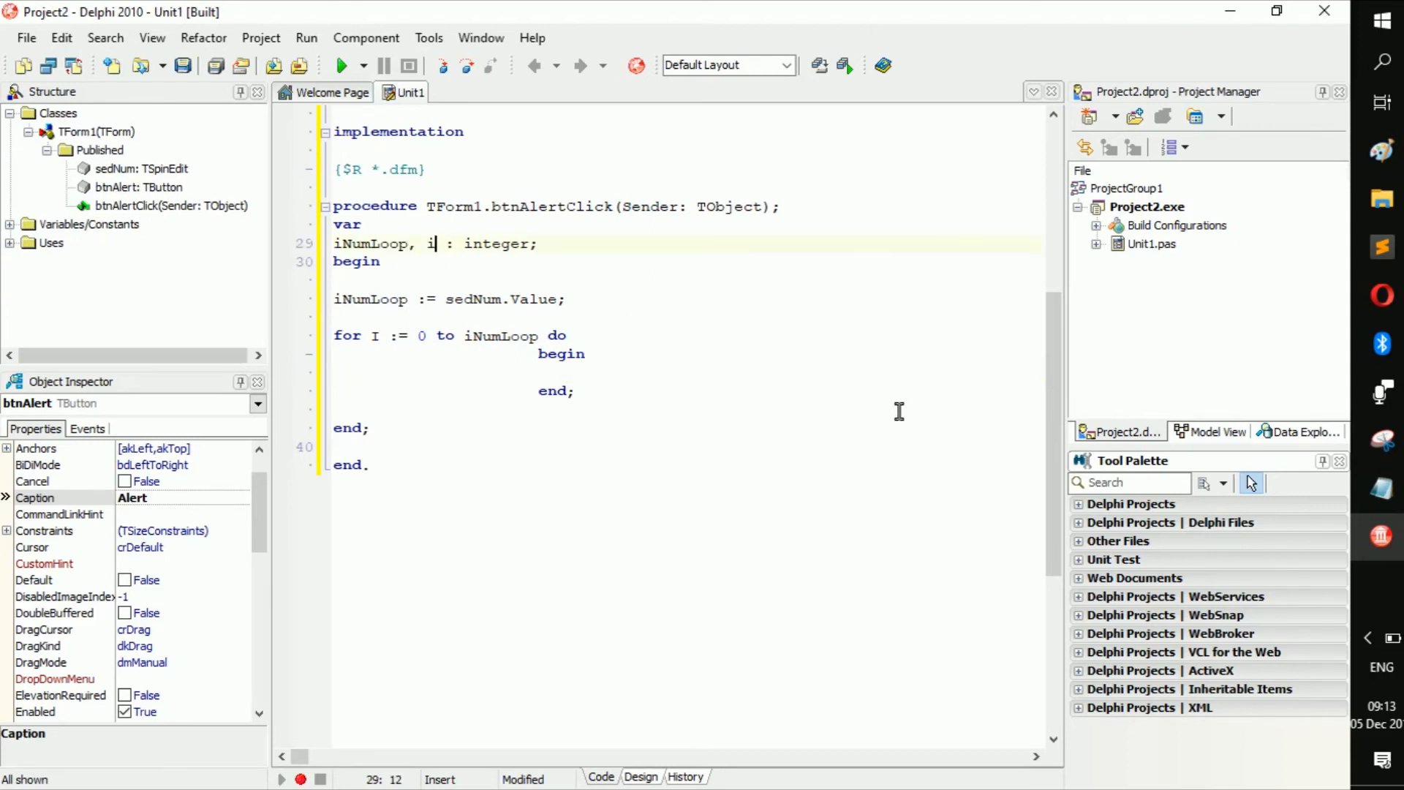
mouse_move(389, 354)
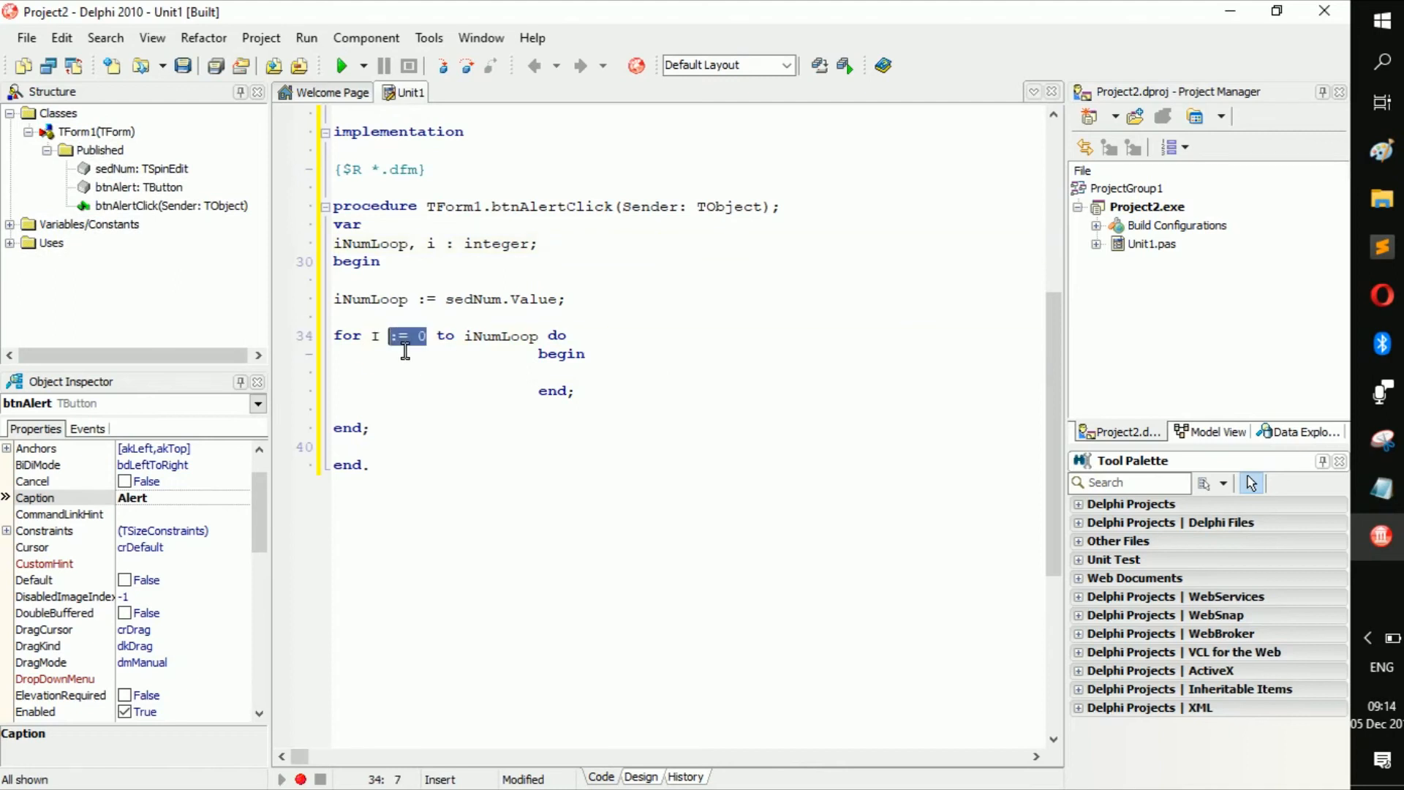
right_click(405, 350)
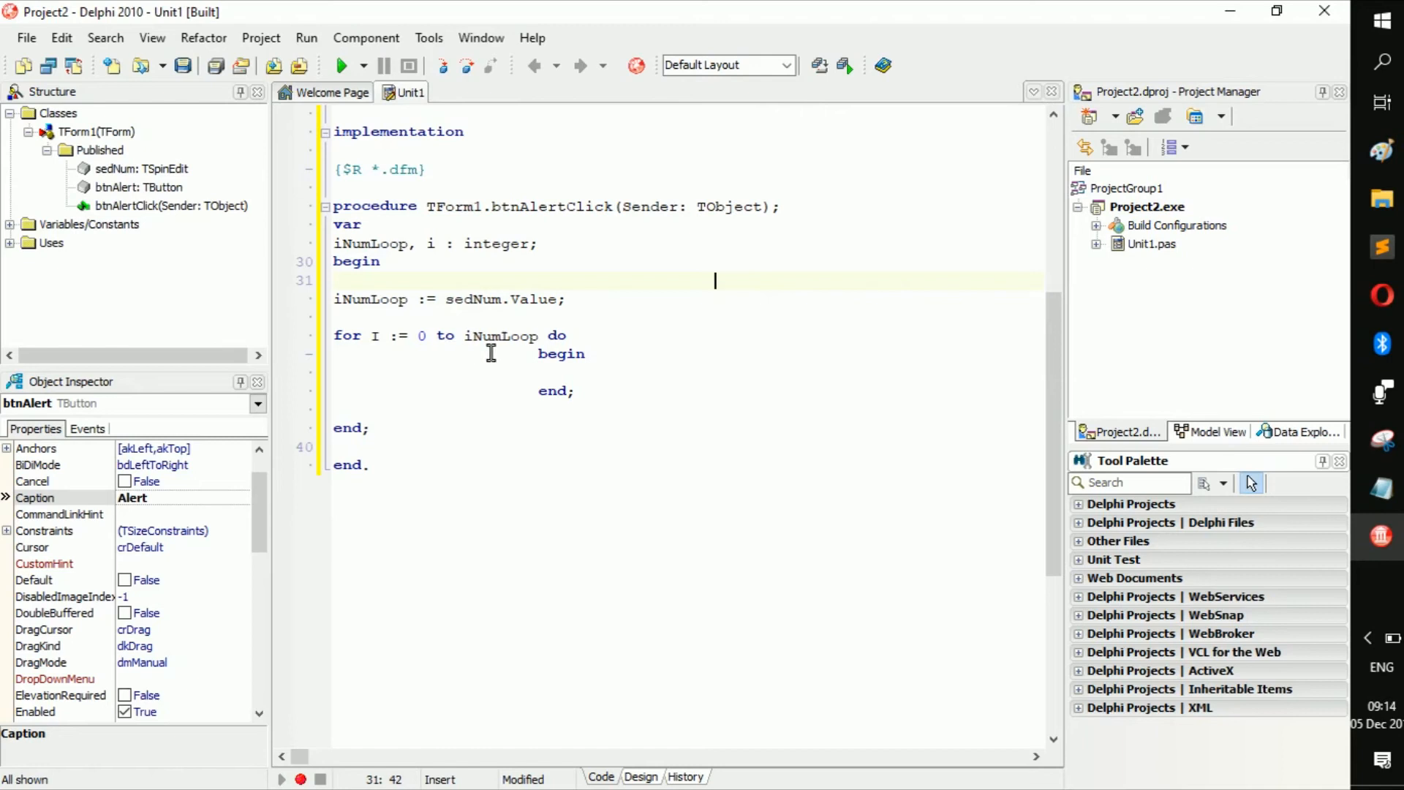
double_click(501, 335)
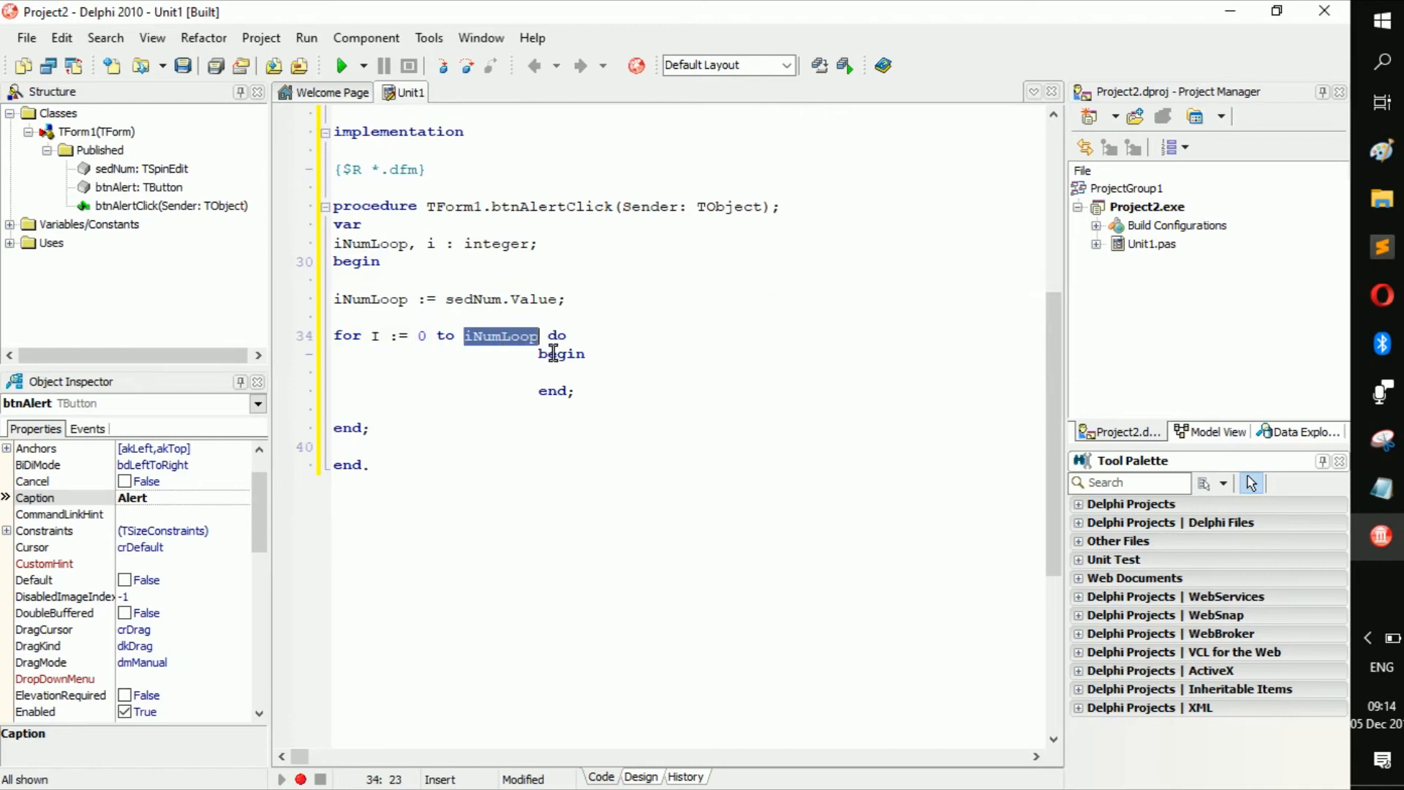
mouse_move(579, 337)
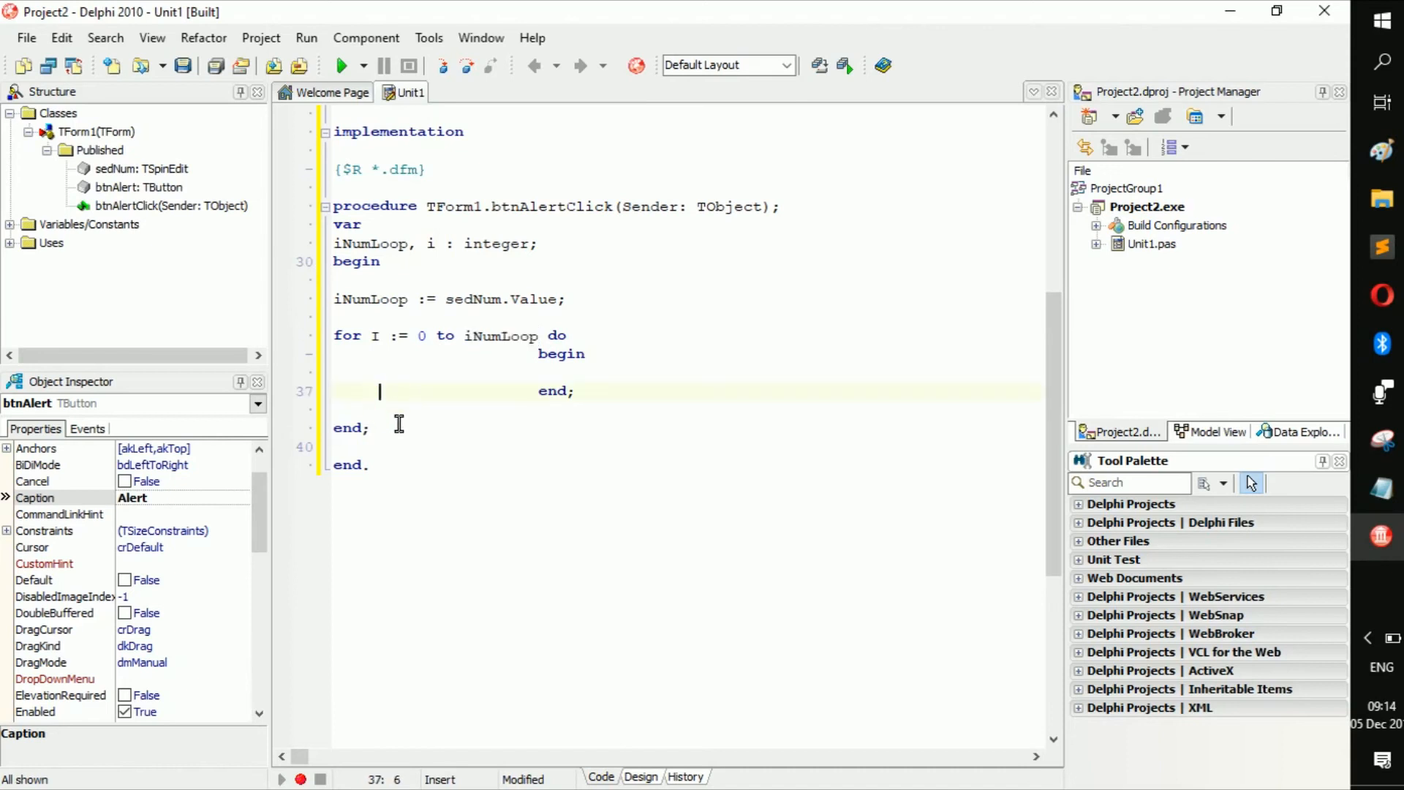
type("while True do")
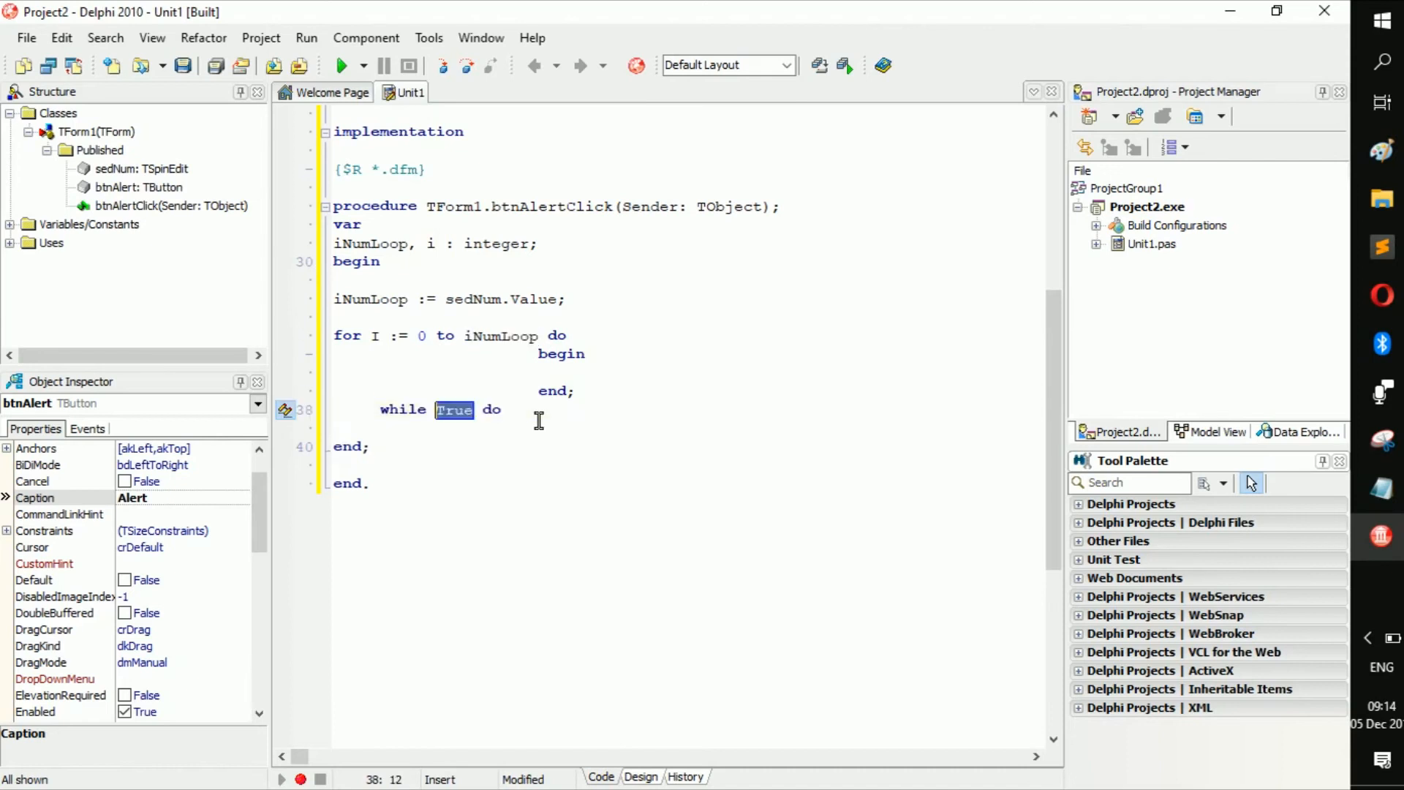
type("i <-")
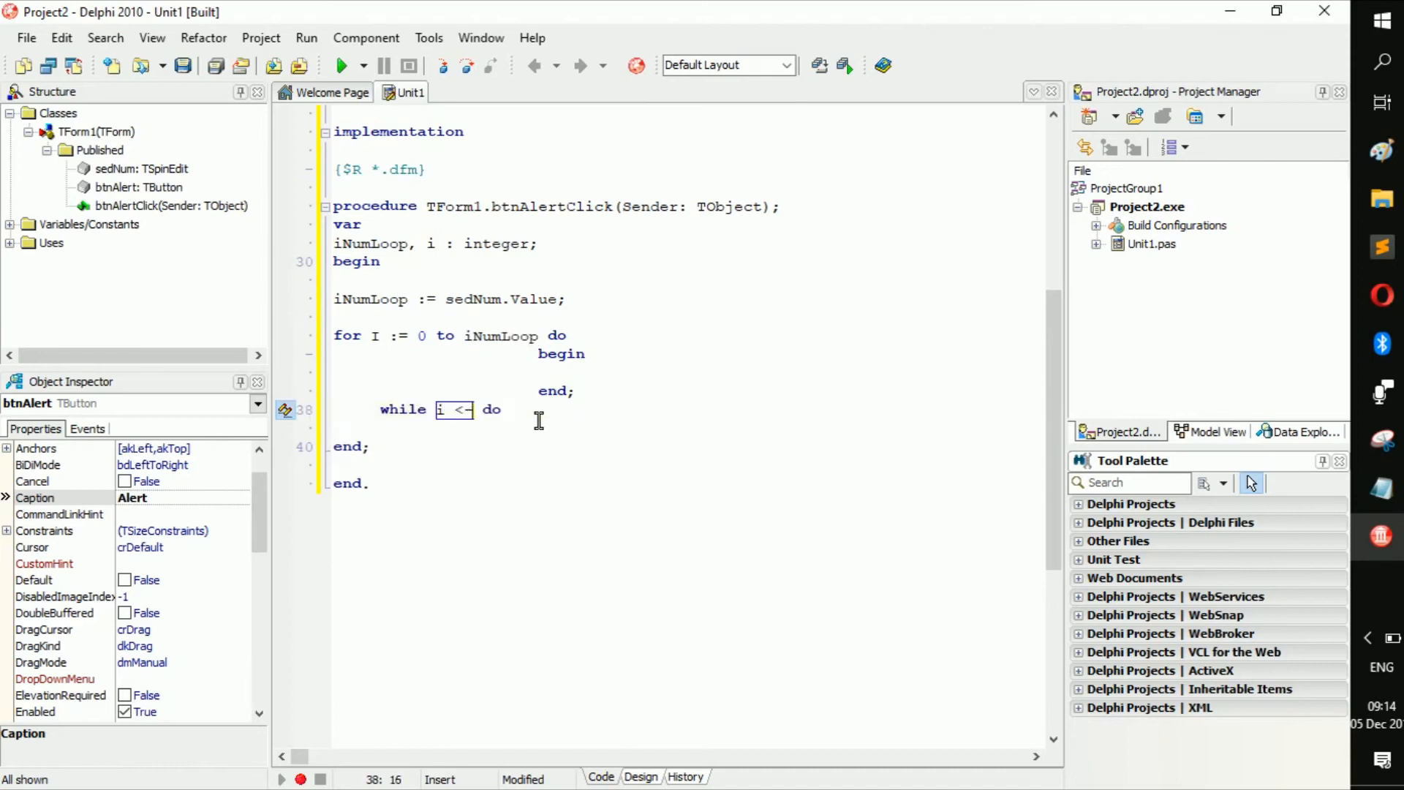
type("iNum")
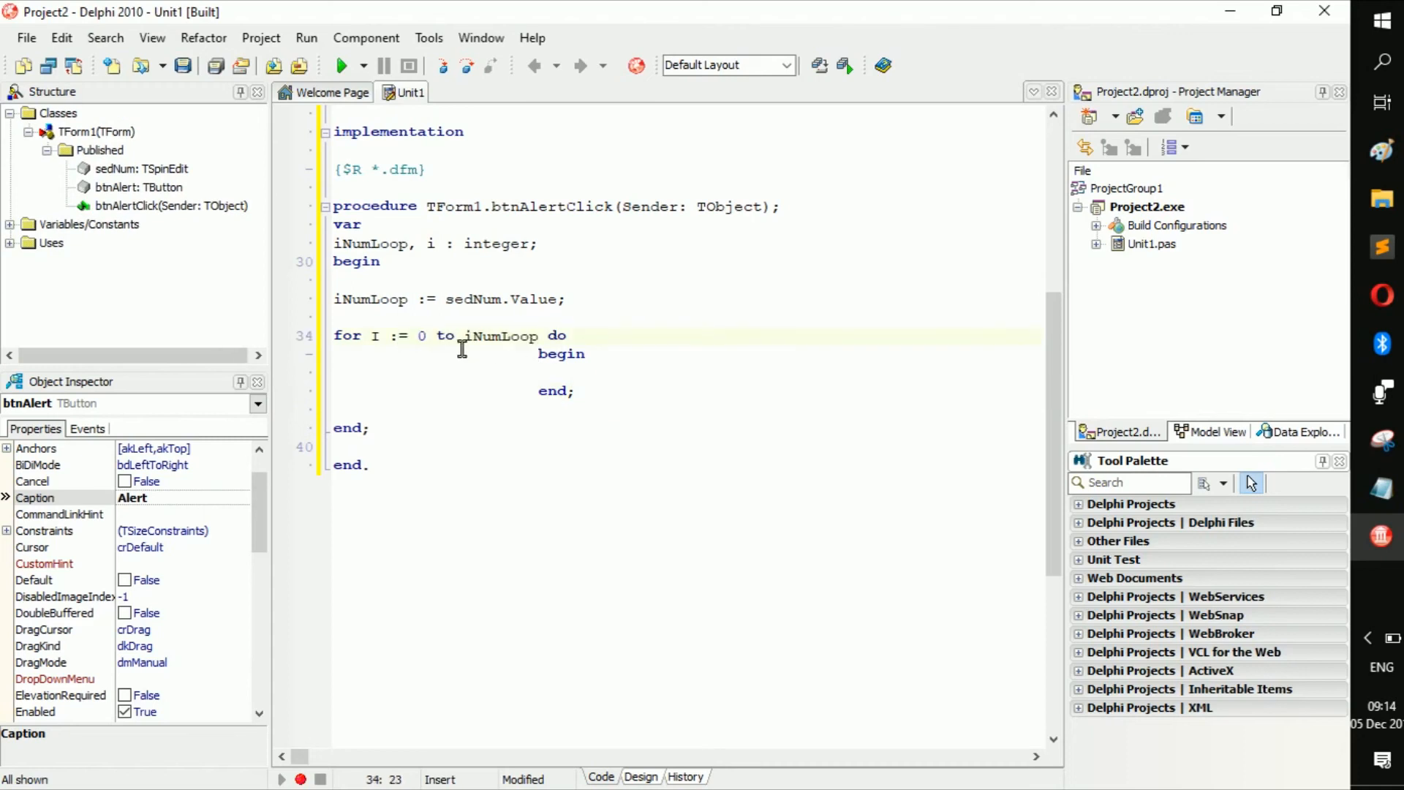
mouse_move(550, 360)
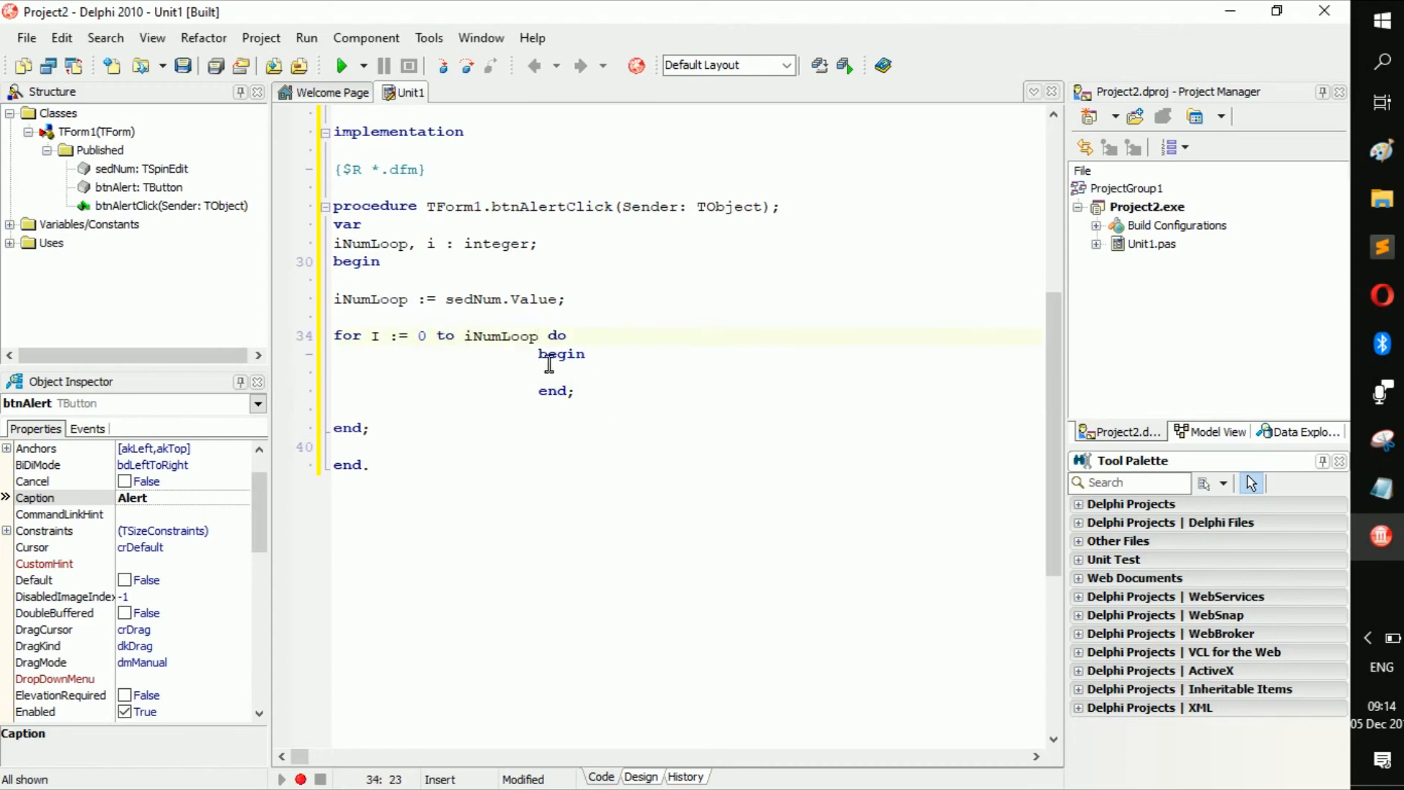
mouse_move(459, 404)
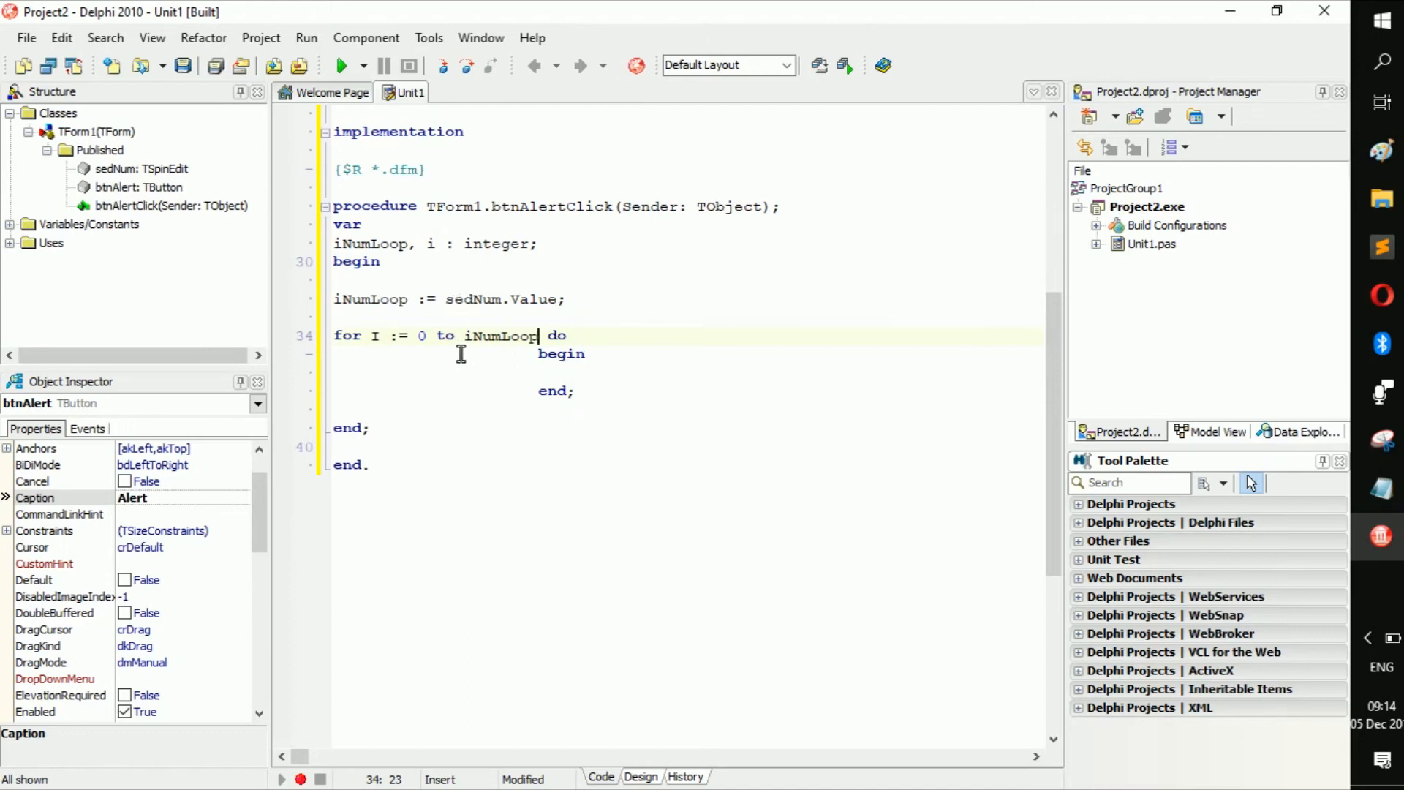
Add ShowMessage(i) as the loop body inside the begin…end block.
double_click(445, 335)
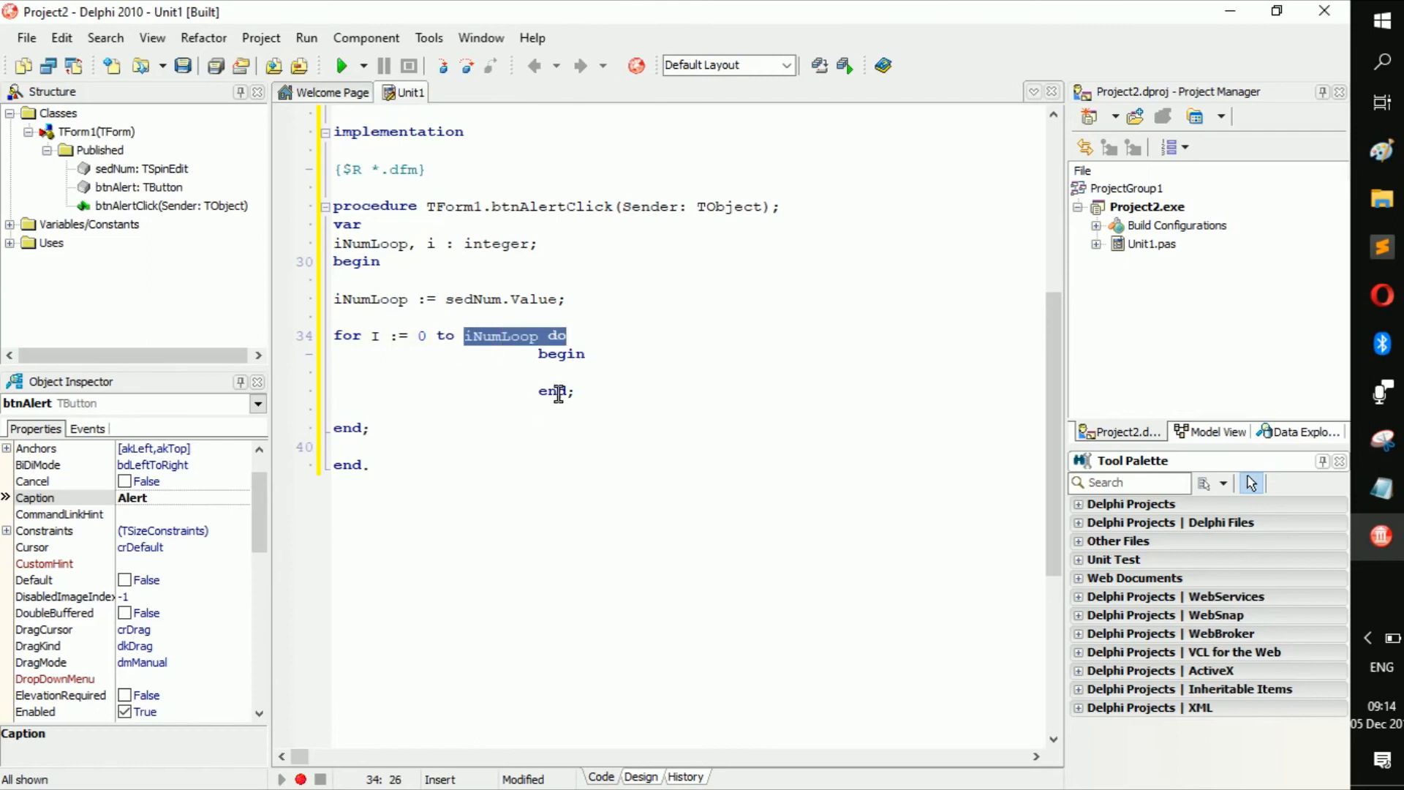
type("ShowMessage")
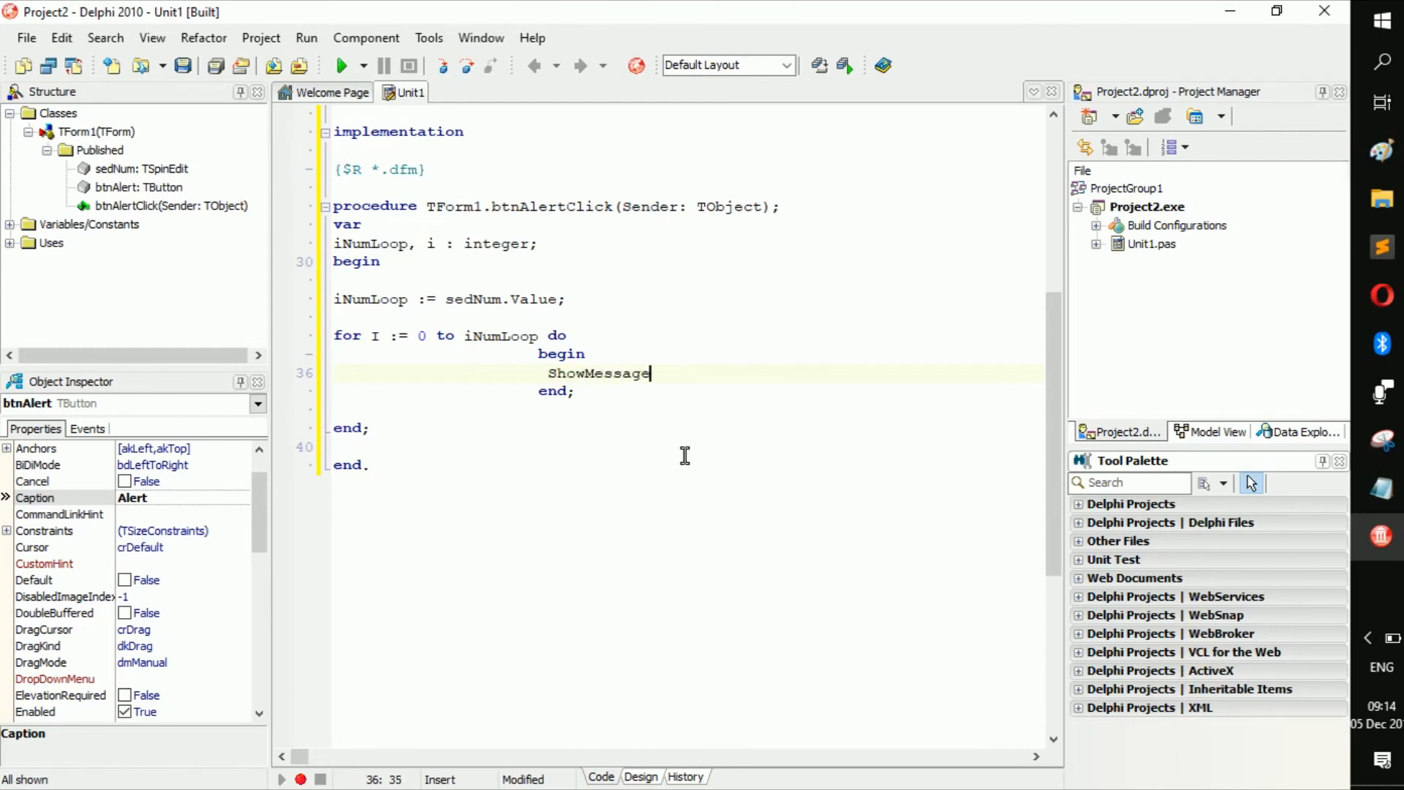
type("();")
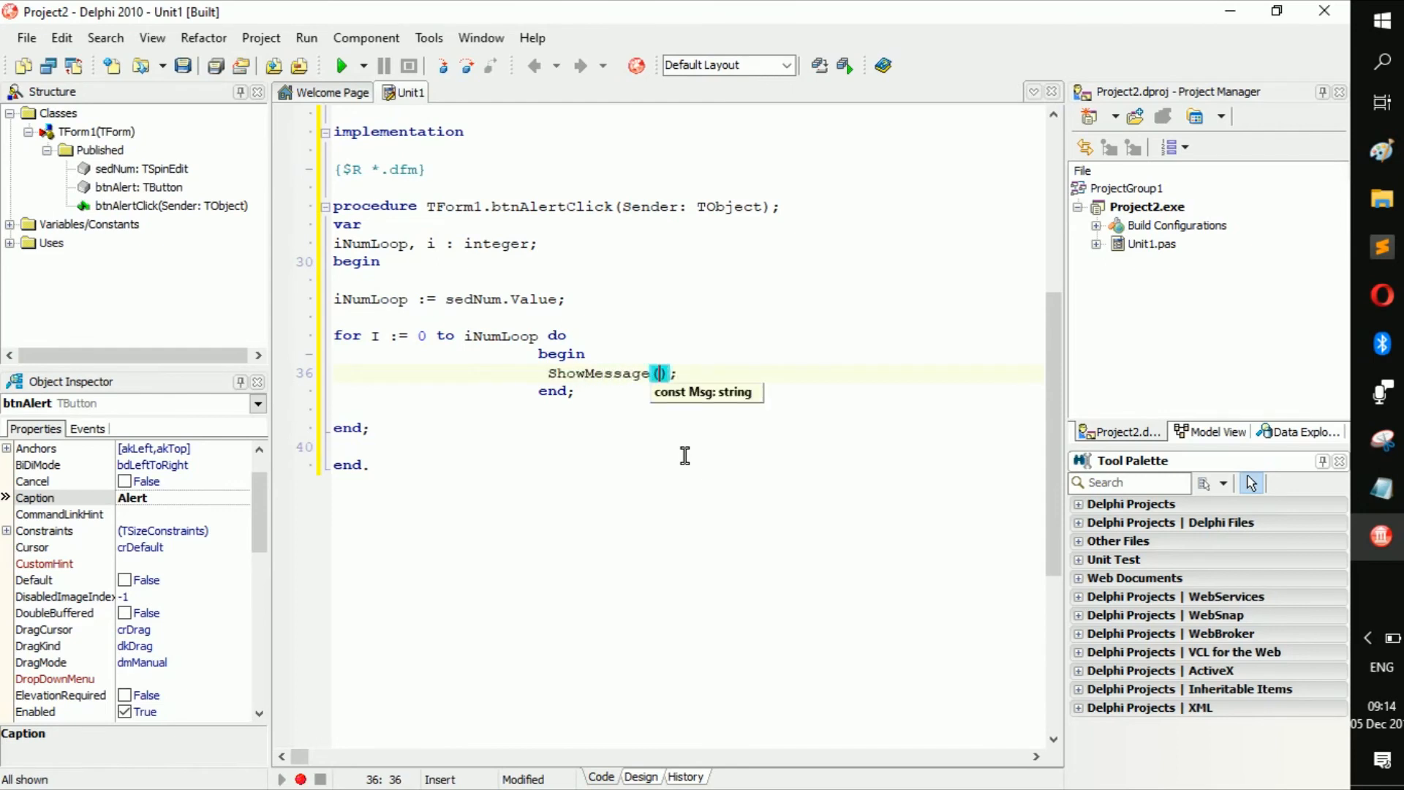
type("i")
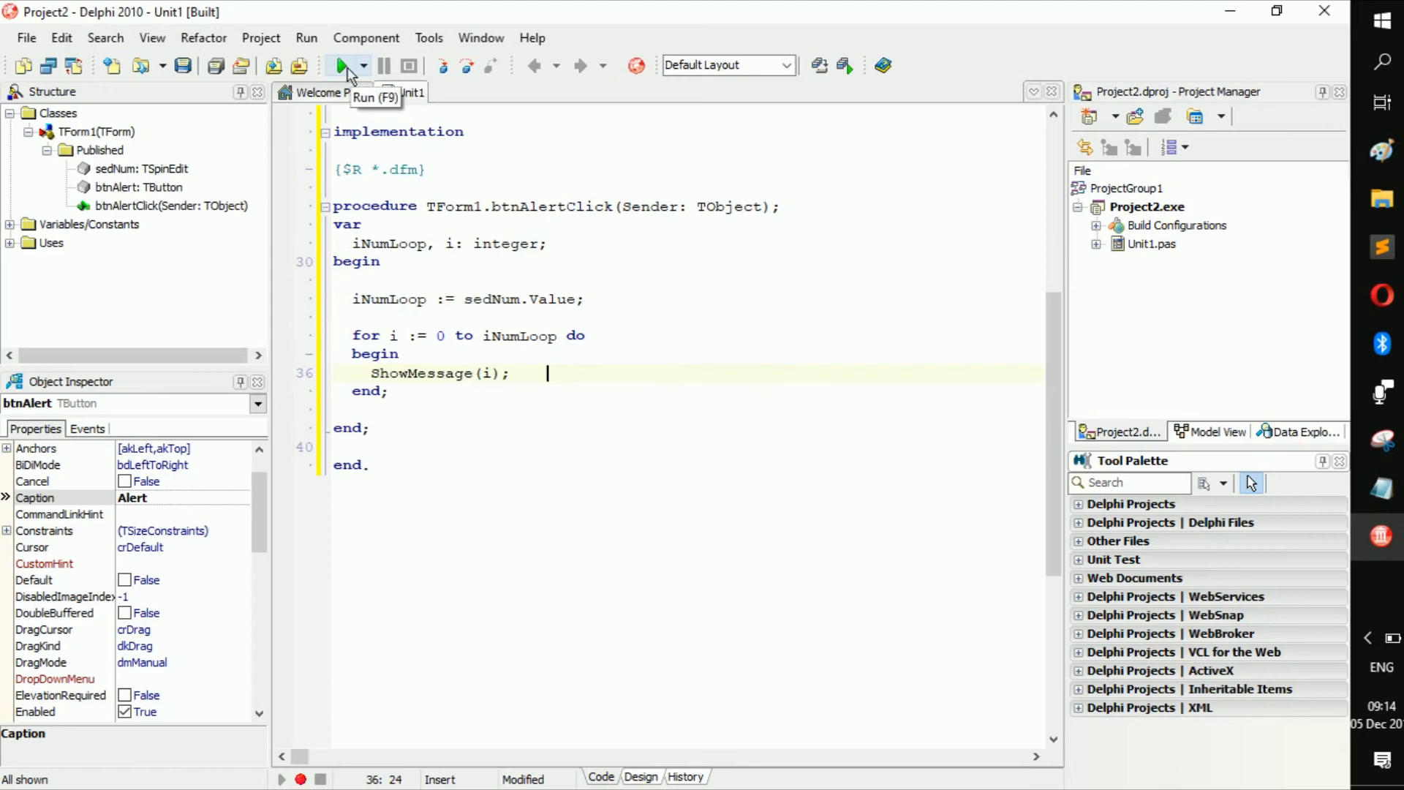
Run, dismiss the string/Integer compile error, and change the call to ShowMessage(IntToStr(i)).
left_click(339, 66)
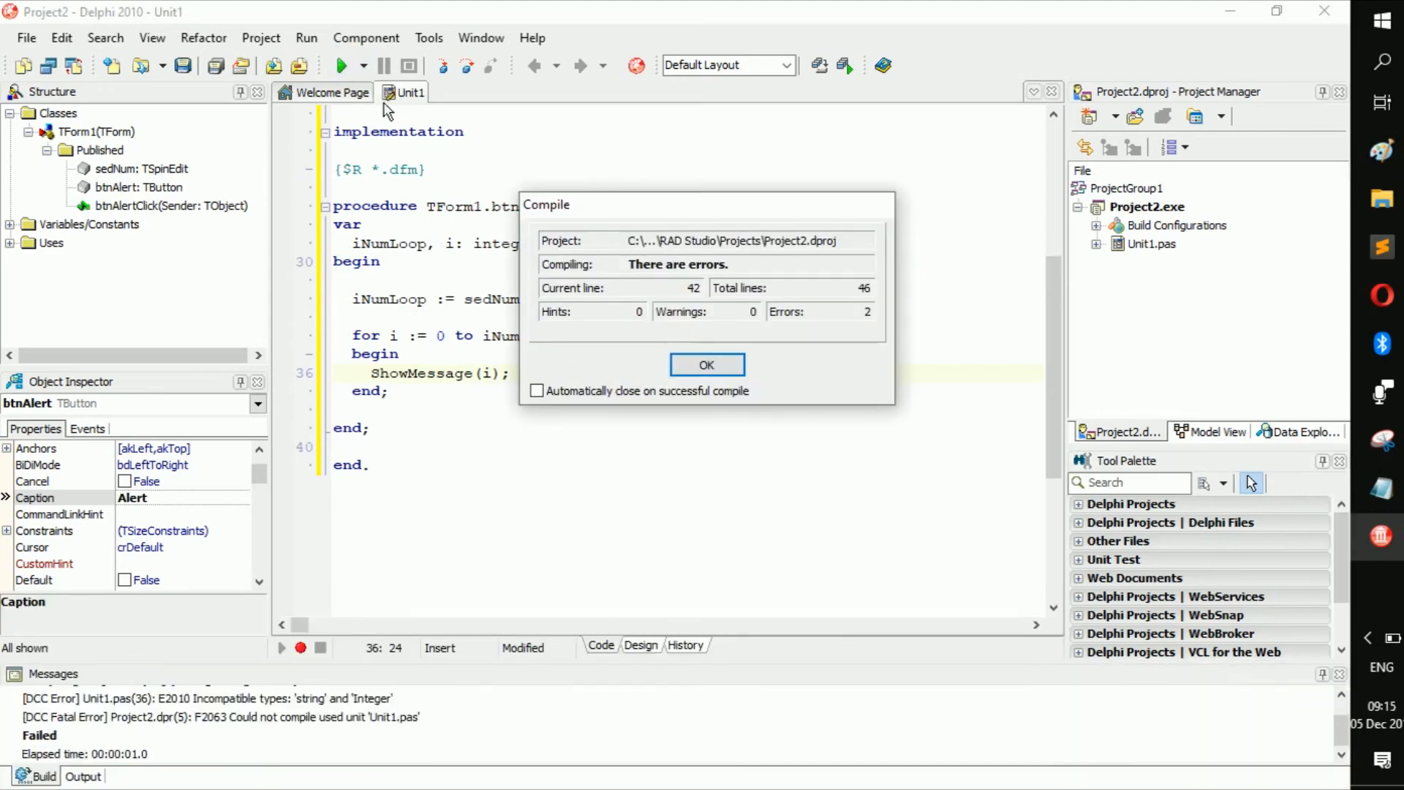
left_click(707, 366)
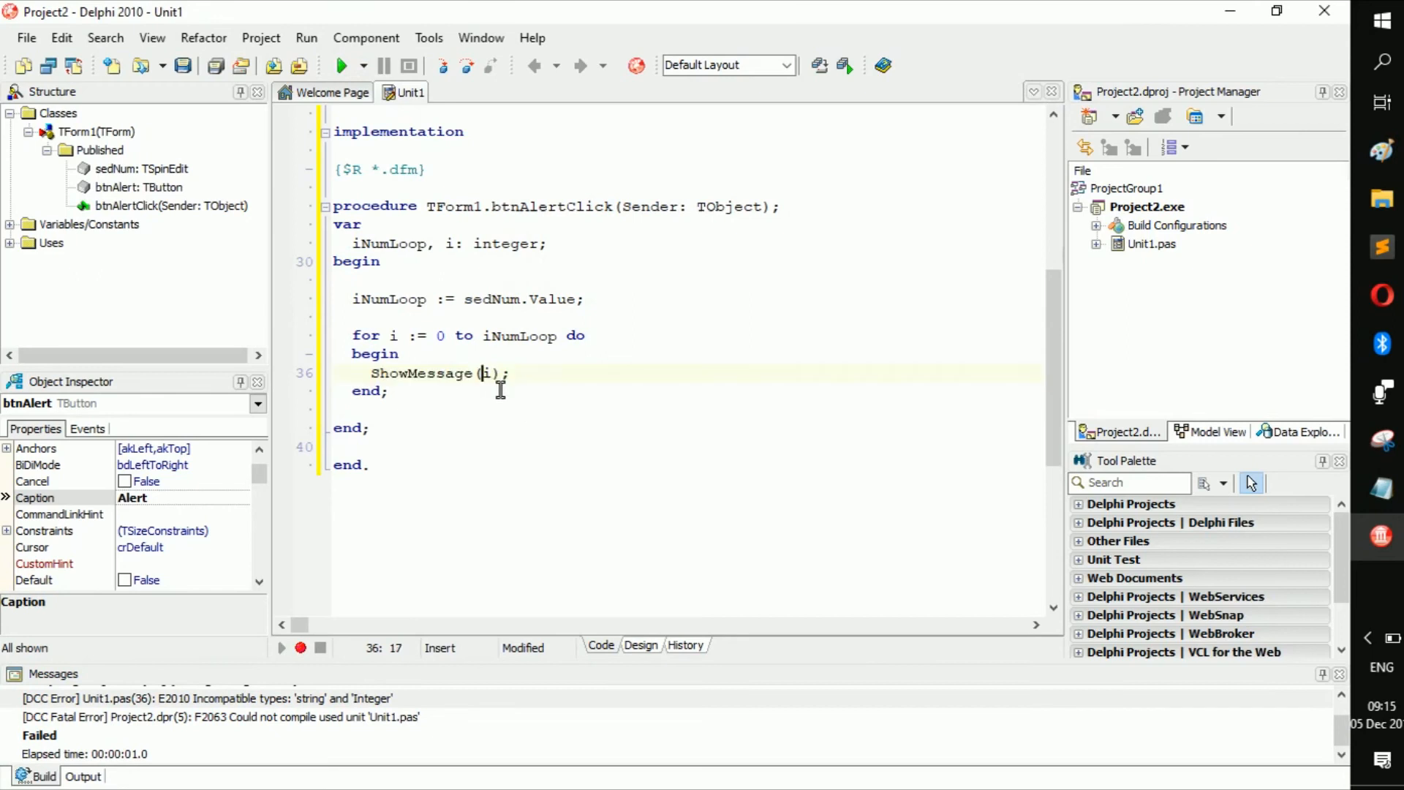
type("in")
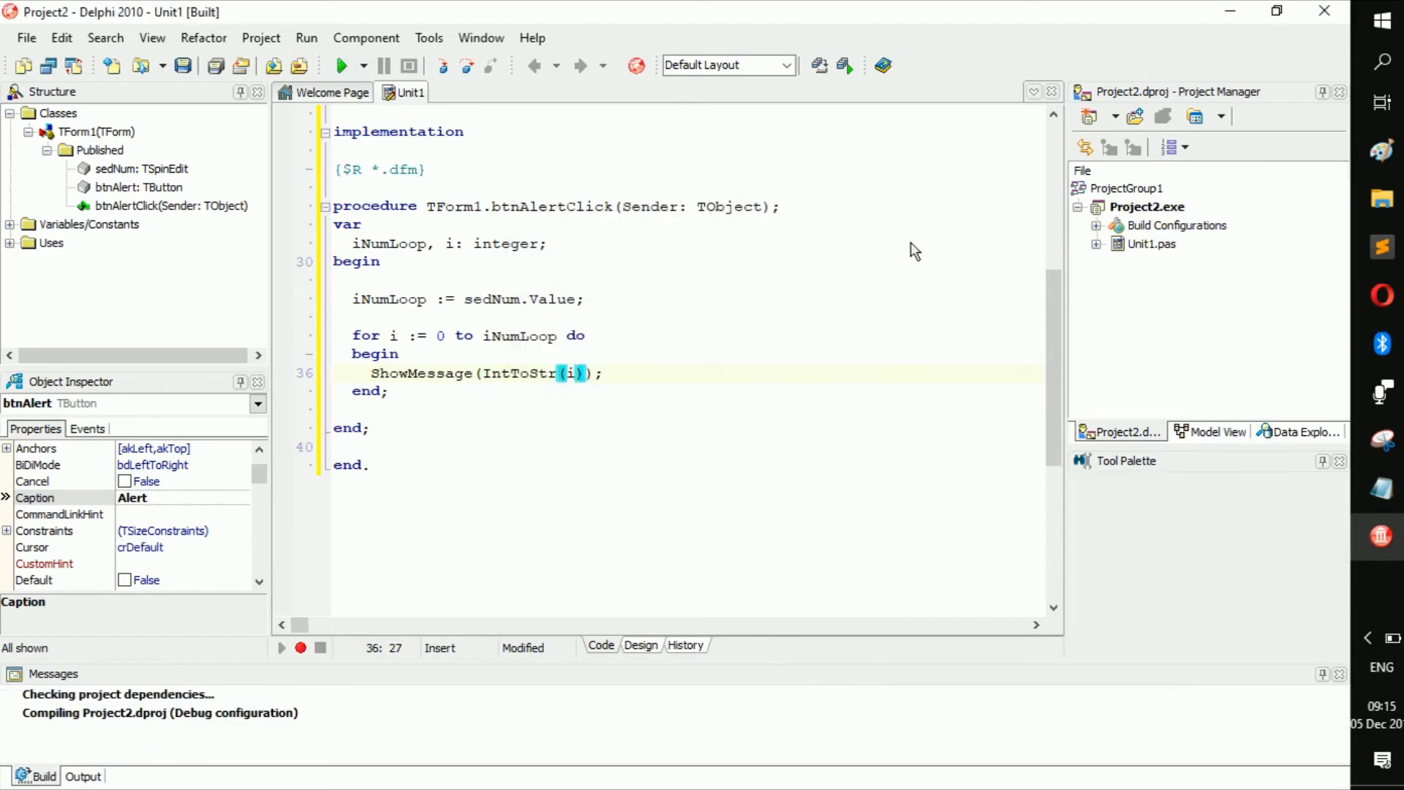
Run the program, click Alert with 3 entered, acknowledge messages 0 through 3, and close the form.
left_click(343, 65)
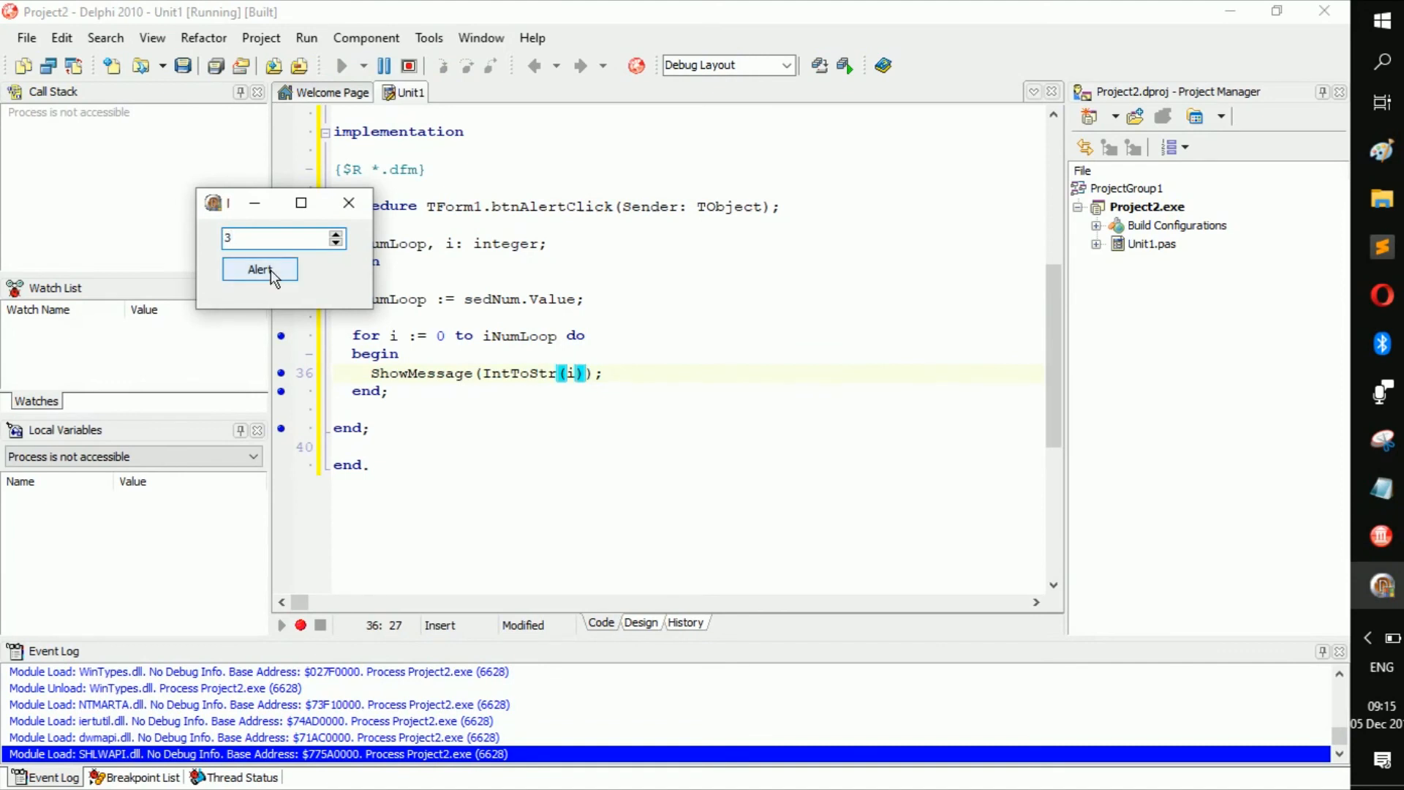
left_click(260, 269)
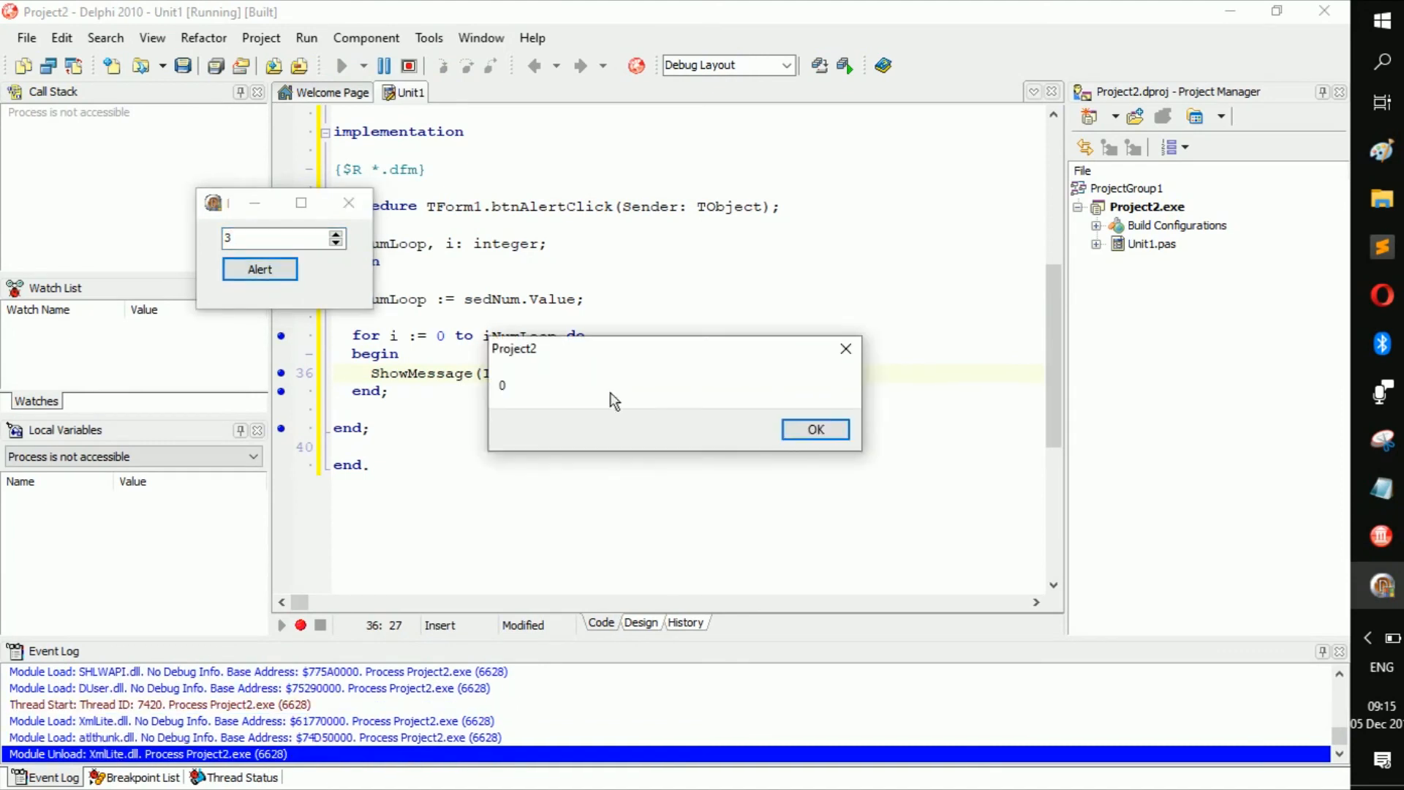
left_click(816, 430)
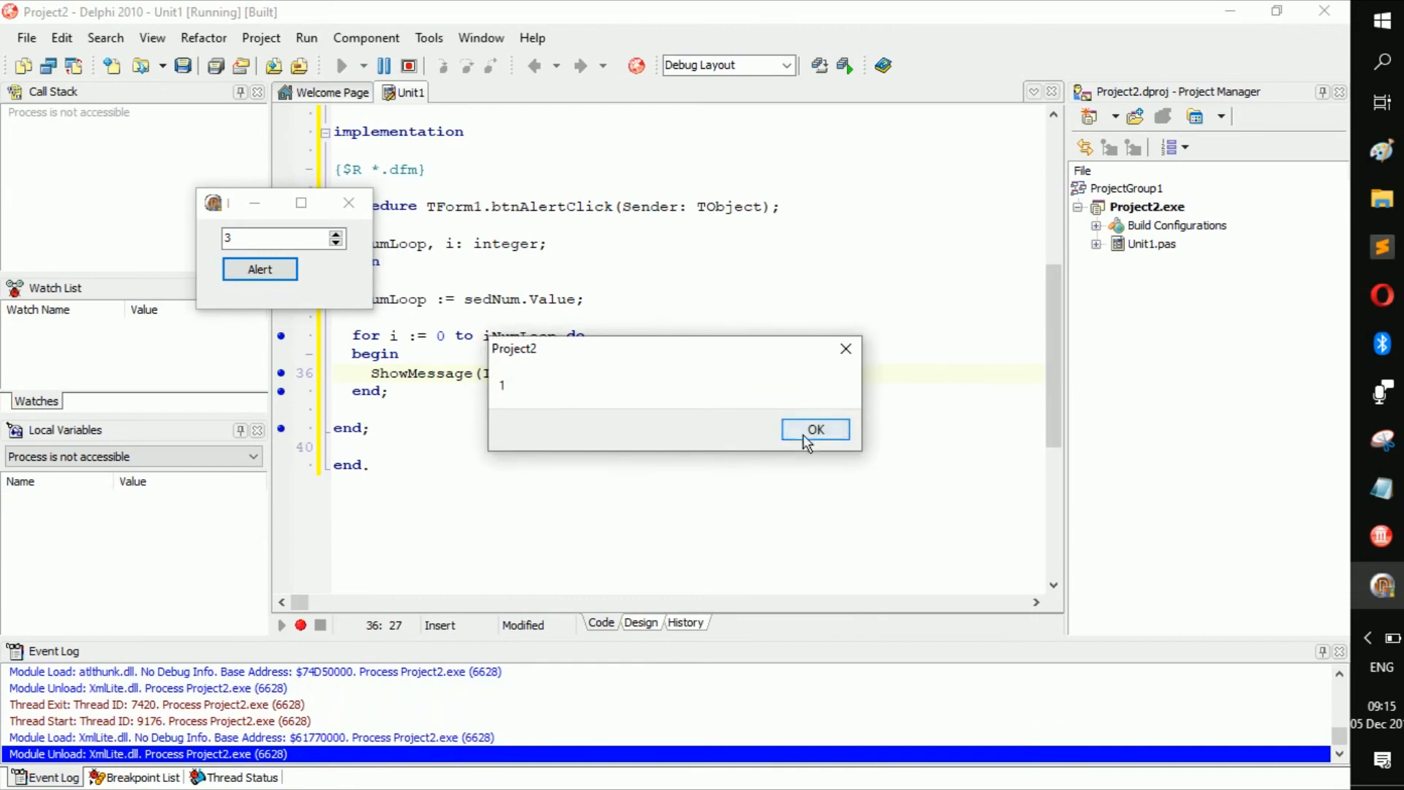
left_click(815, 430)
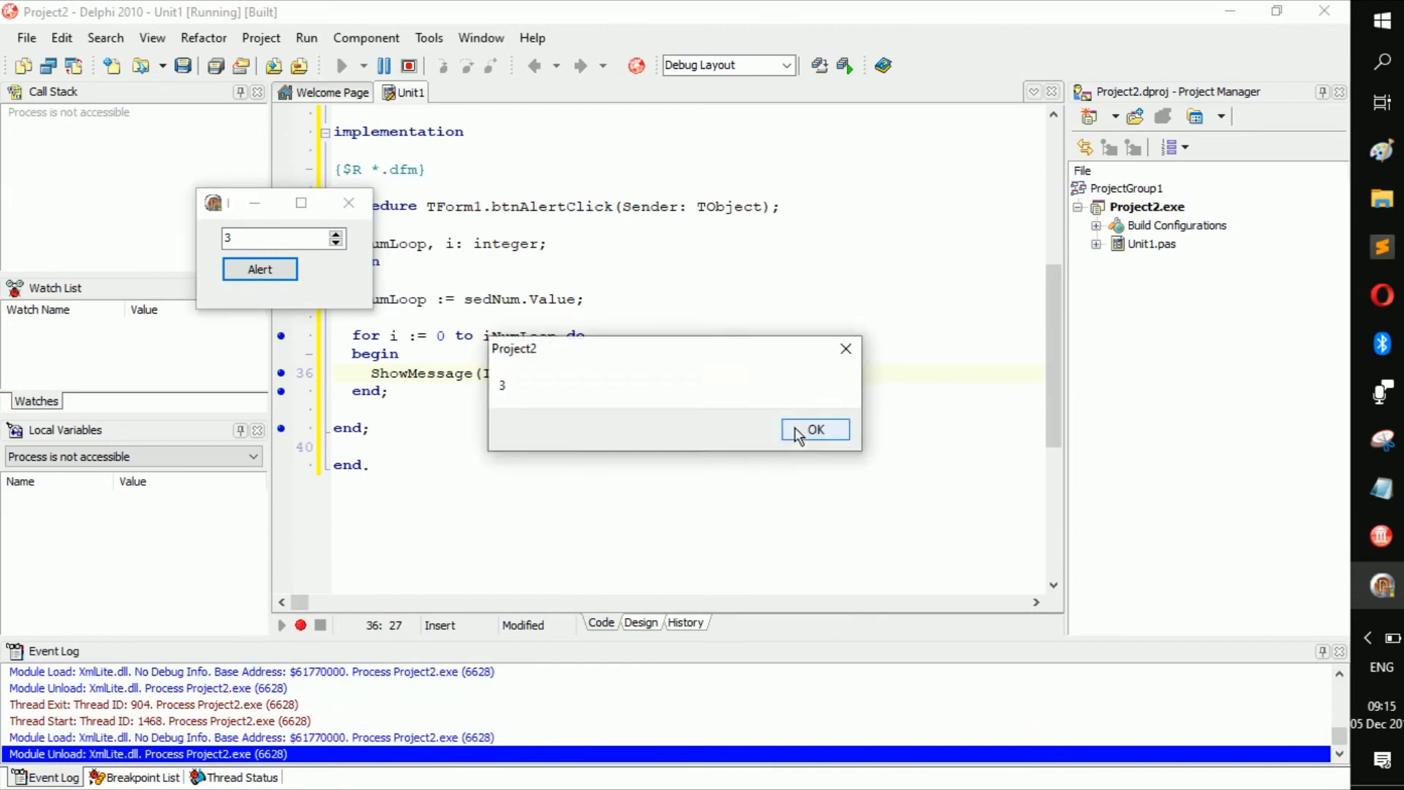
left_click(815, 429)
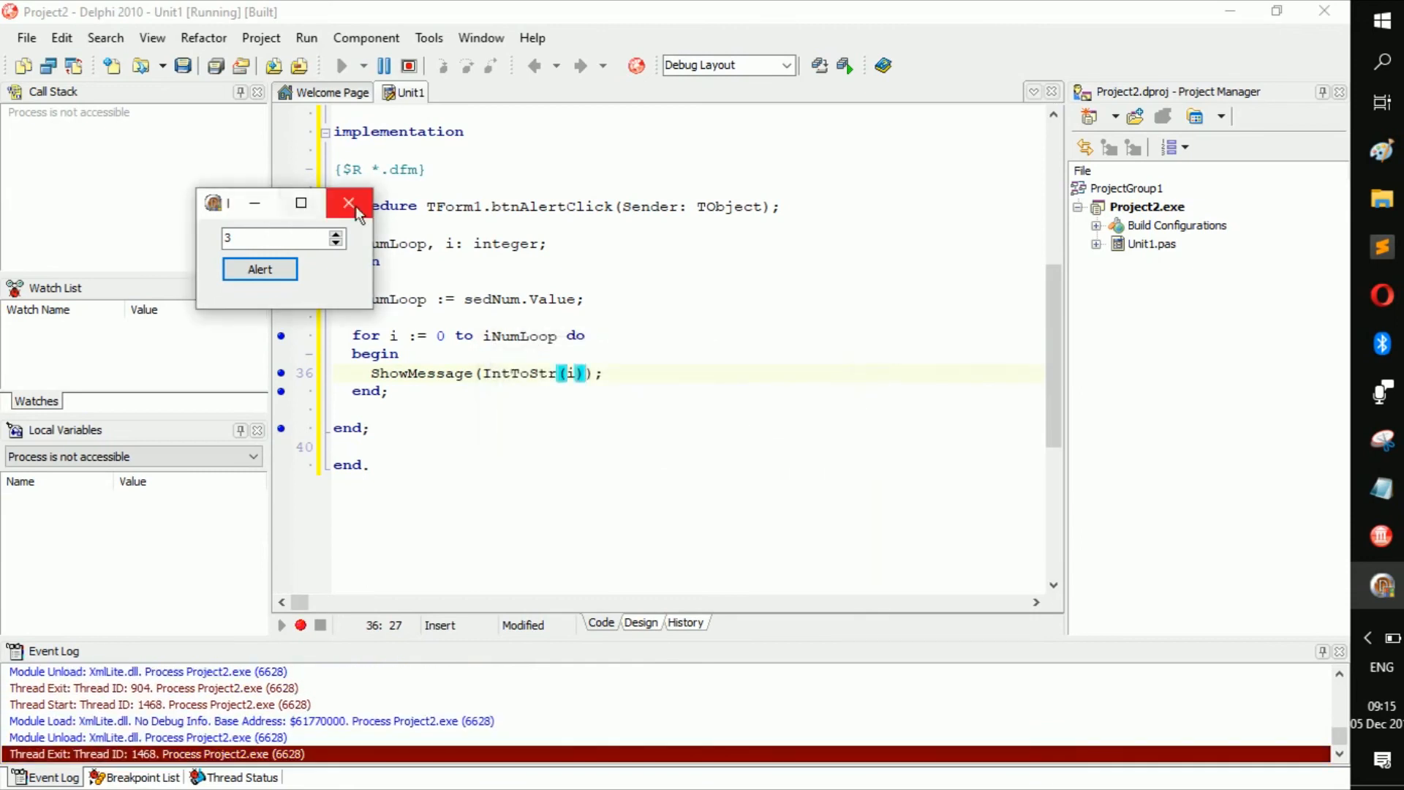
left_click(348, 204)
type("1")
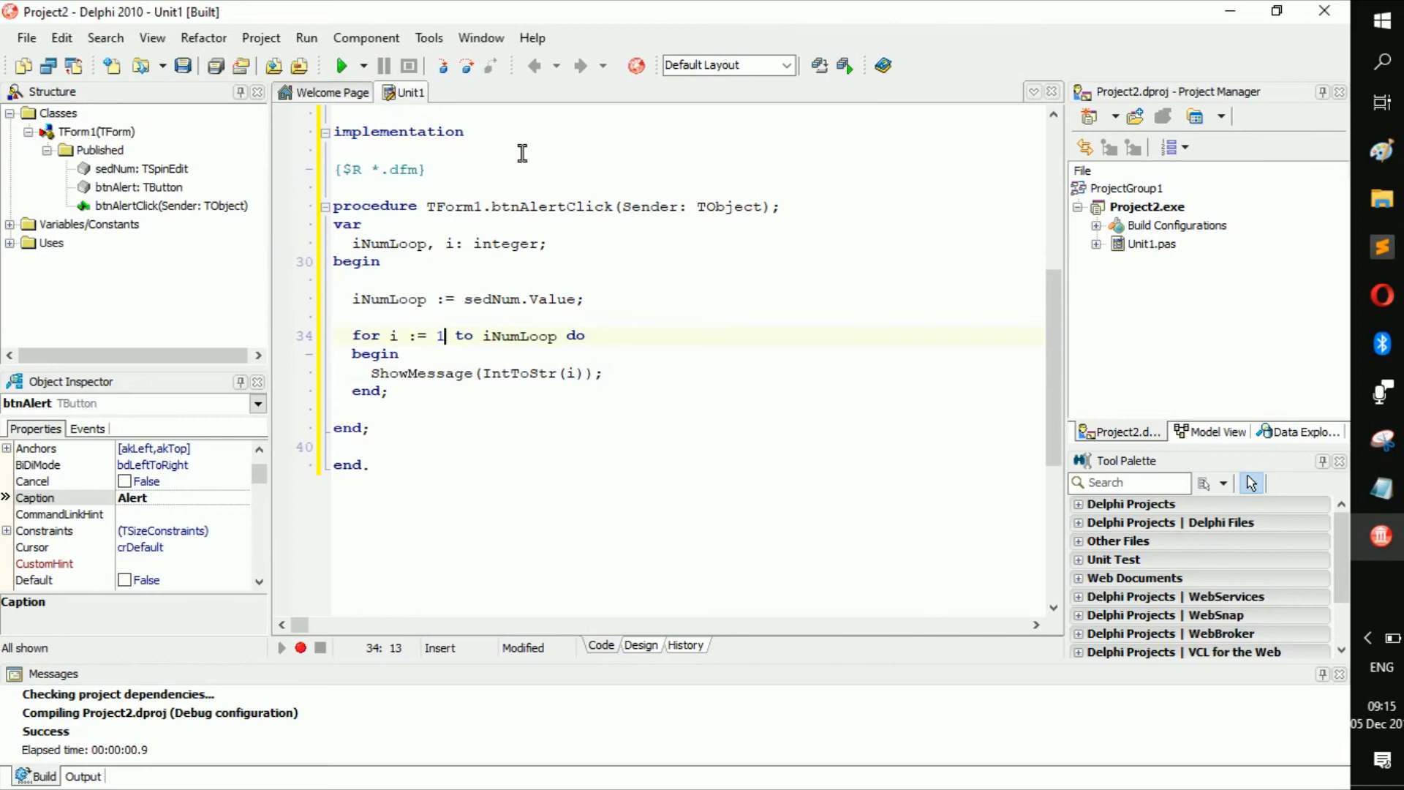
mouse_move(474, 326)
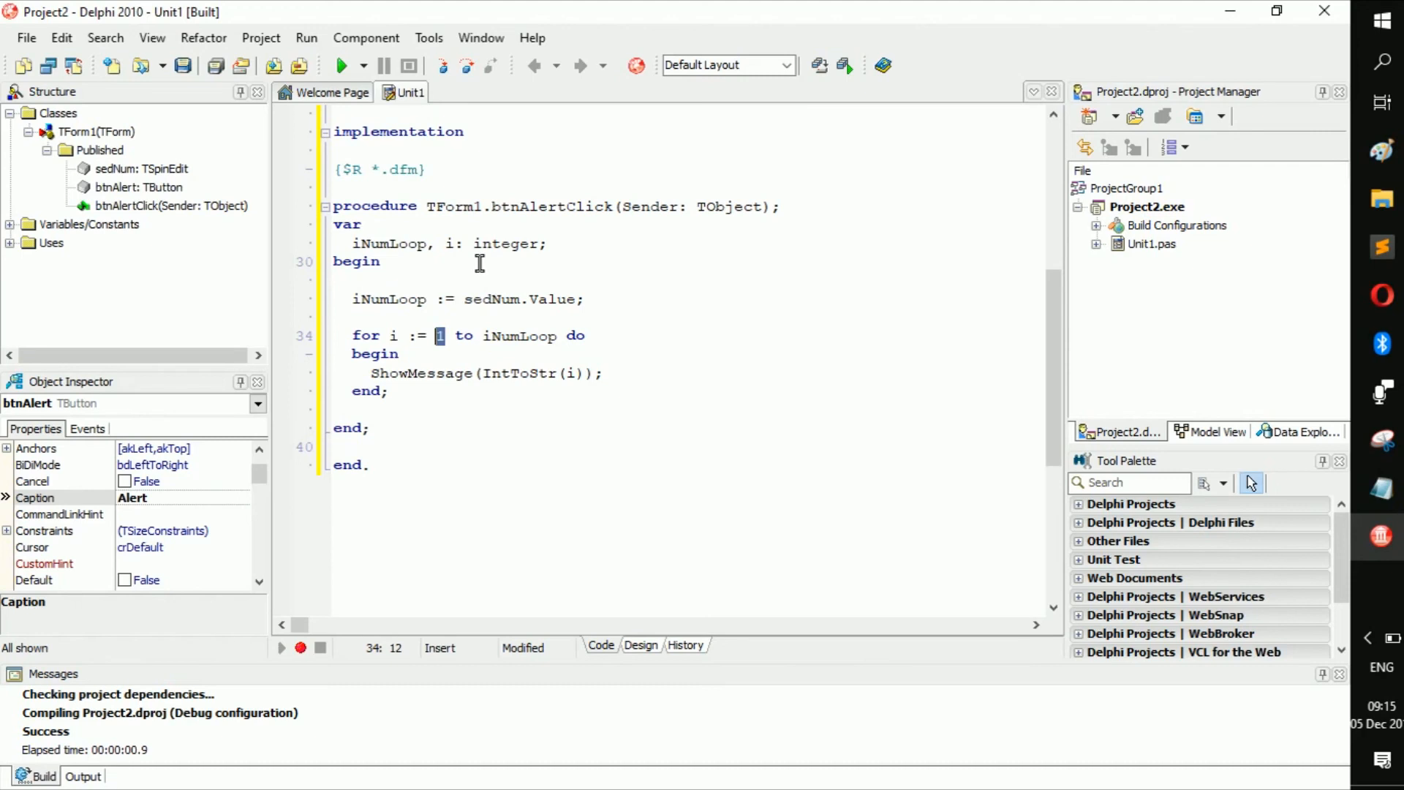
mouse_move(540, 275)
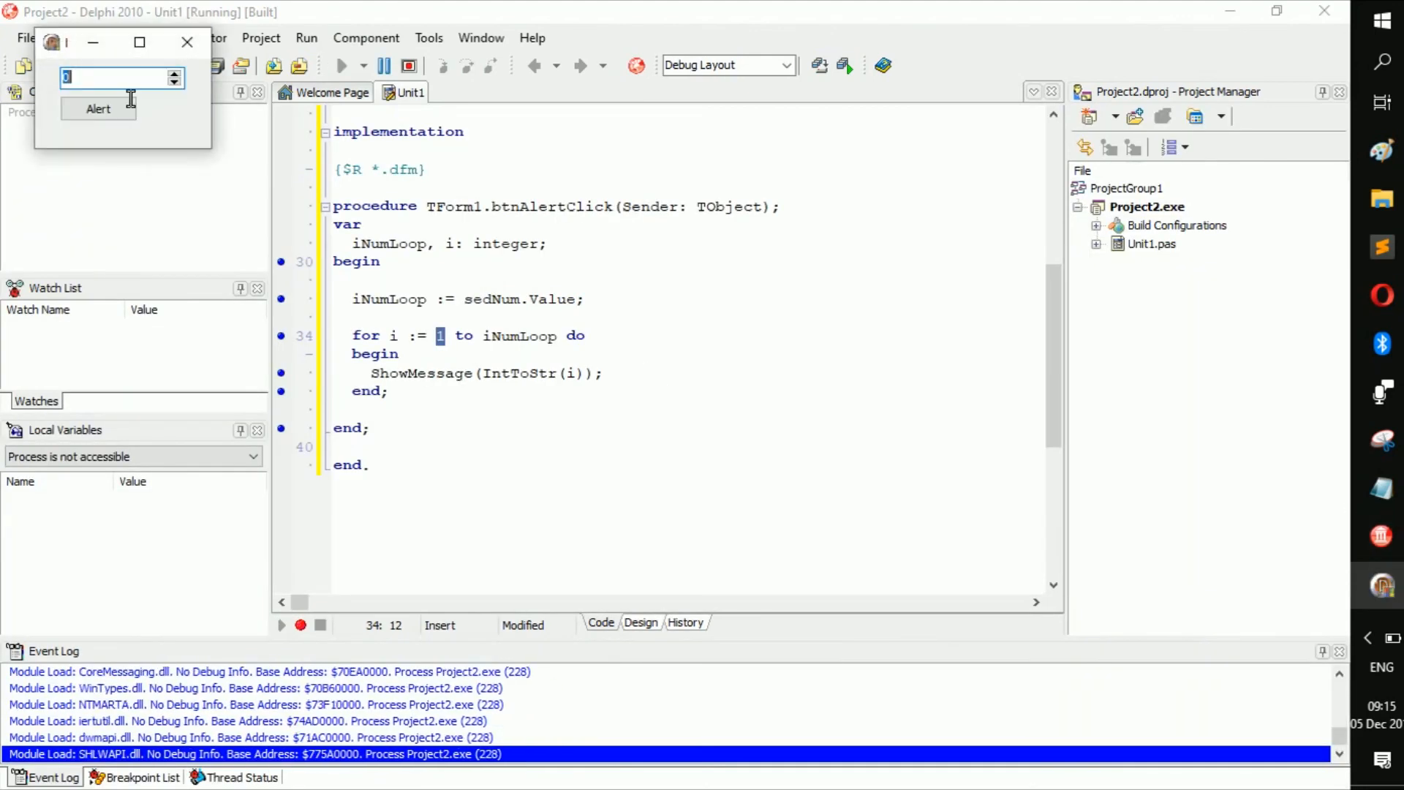
Click Alert with 3 entered and acknowledge the messages counting 1 up to 3.
left_click(99, 108)
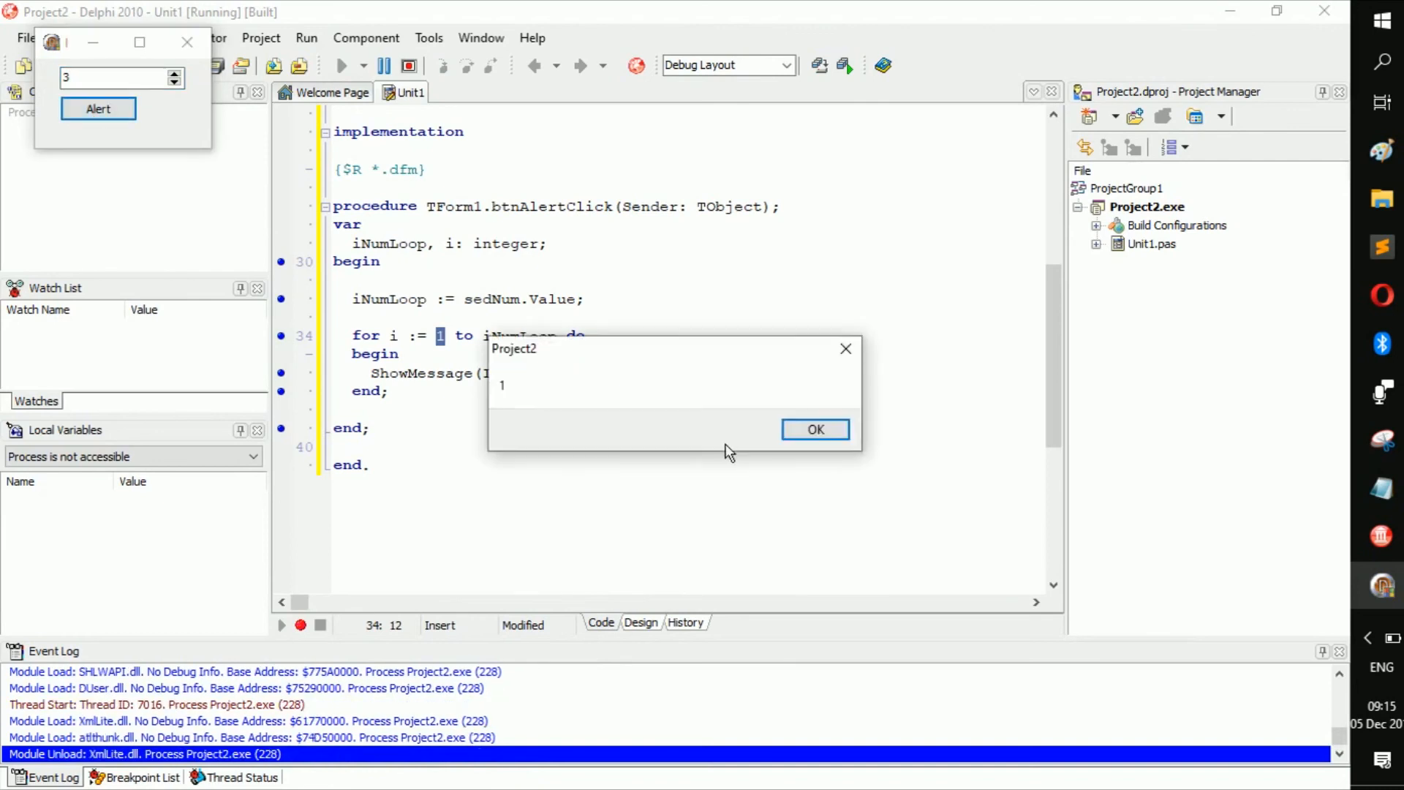
left_click(816, 429)
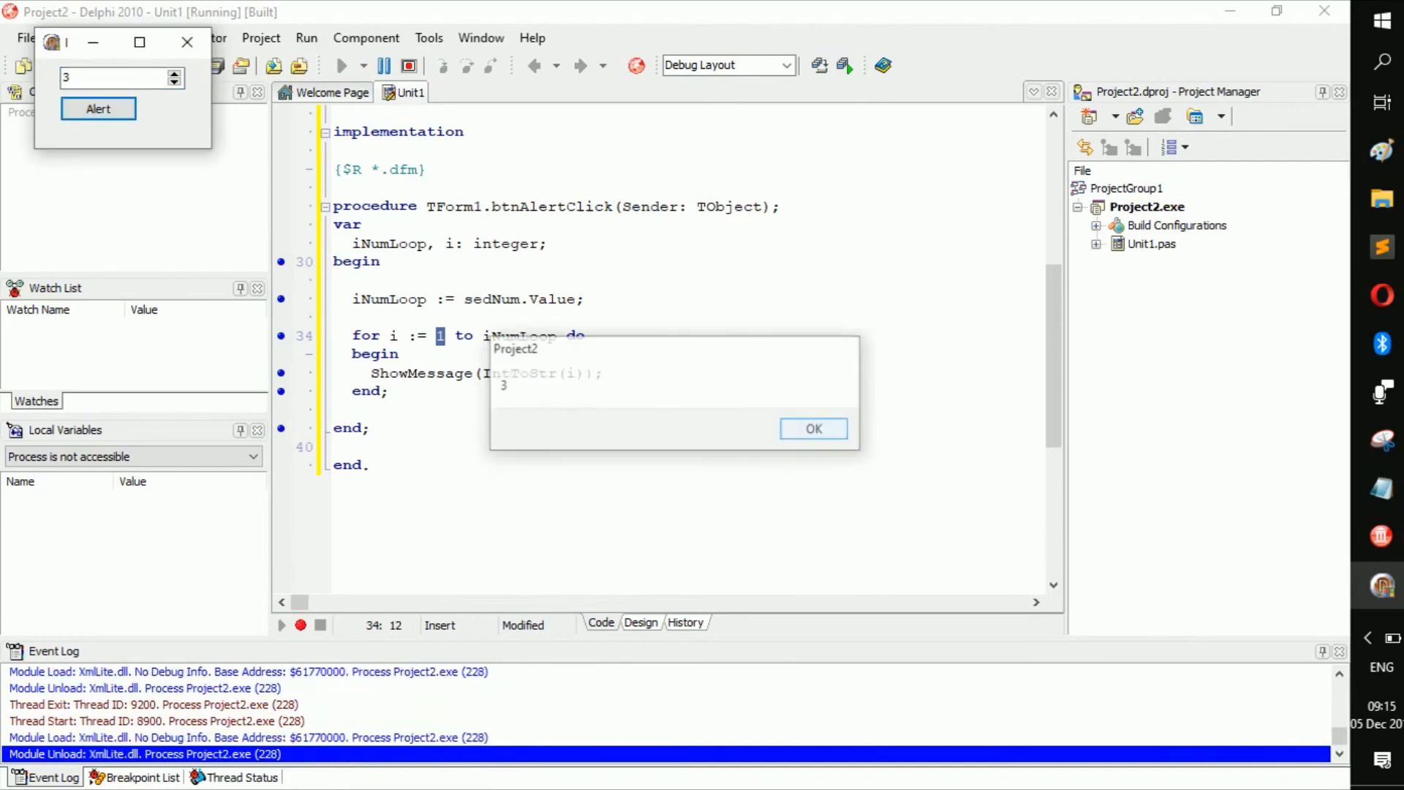
left_click(814, 427)
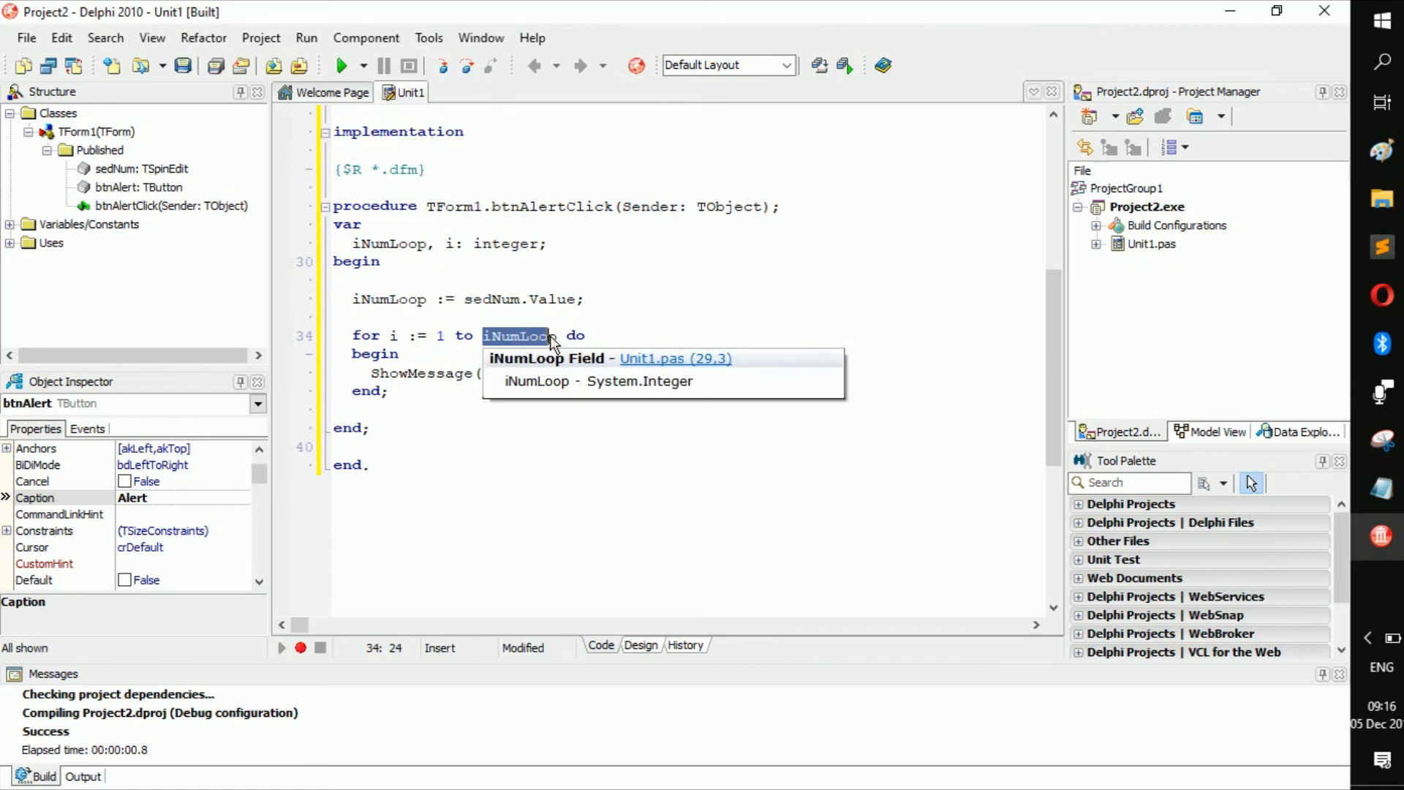
Change the loop's upper limit to 5 so it reads 'for i := 1 to 5 do'.
type("5")
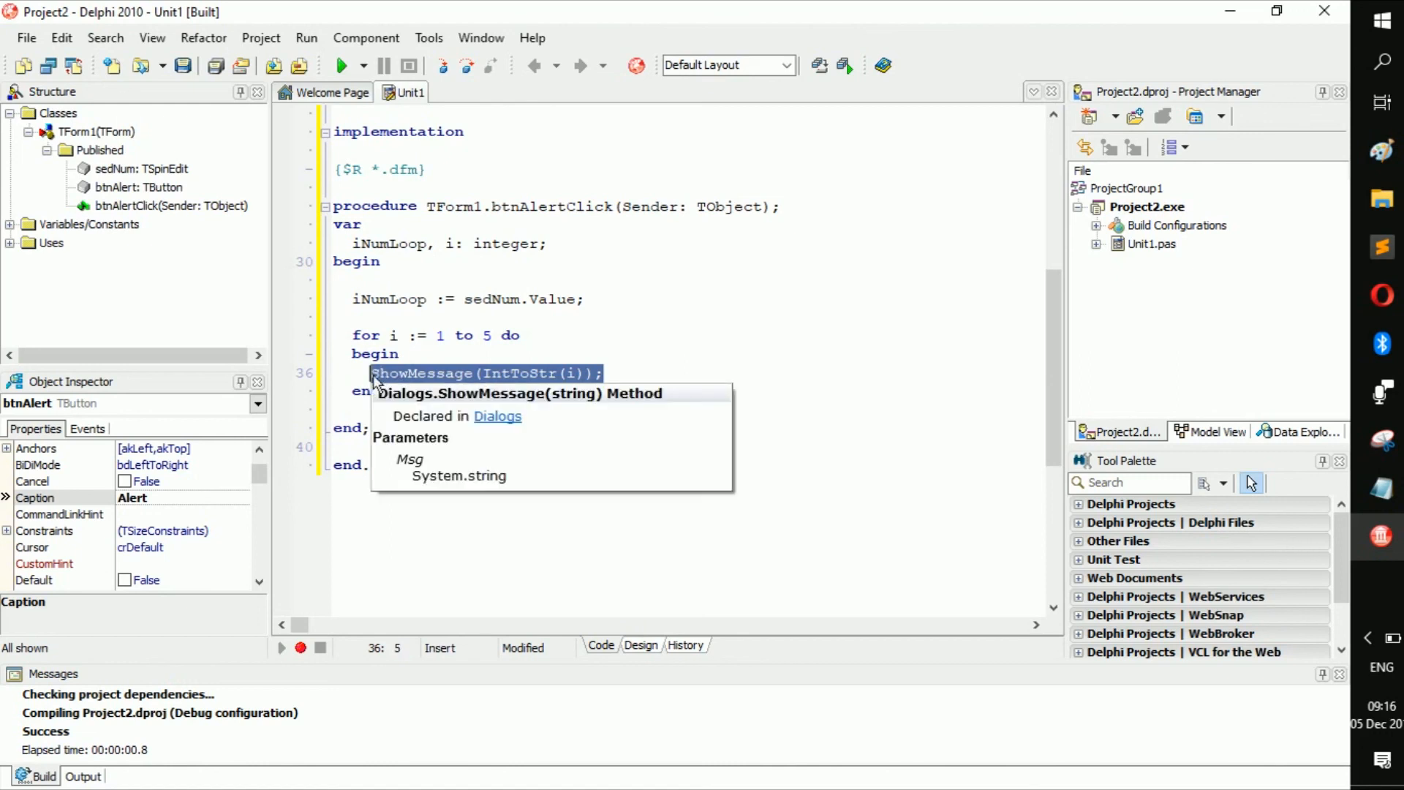
mouse_move(635, 316)
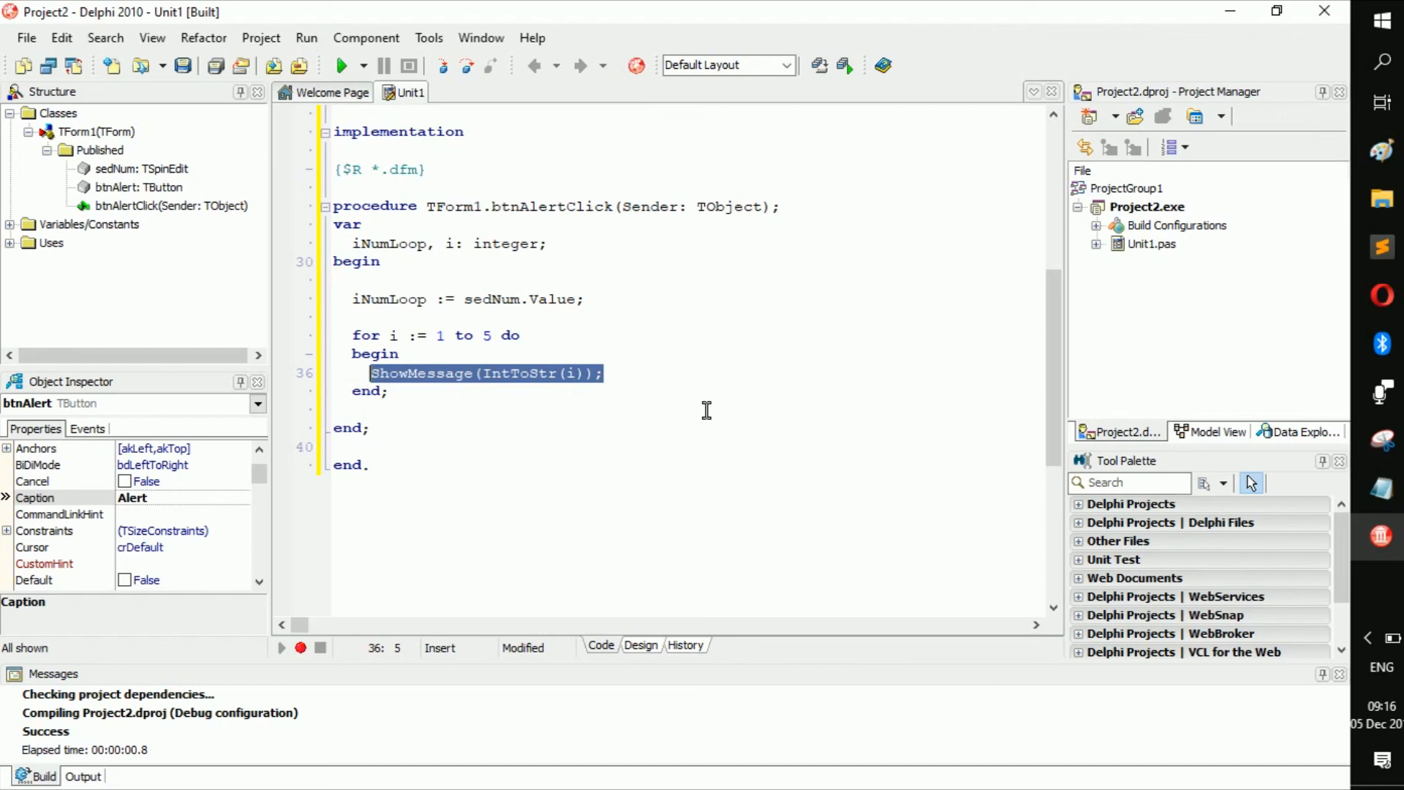
left_click(614, 373)
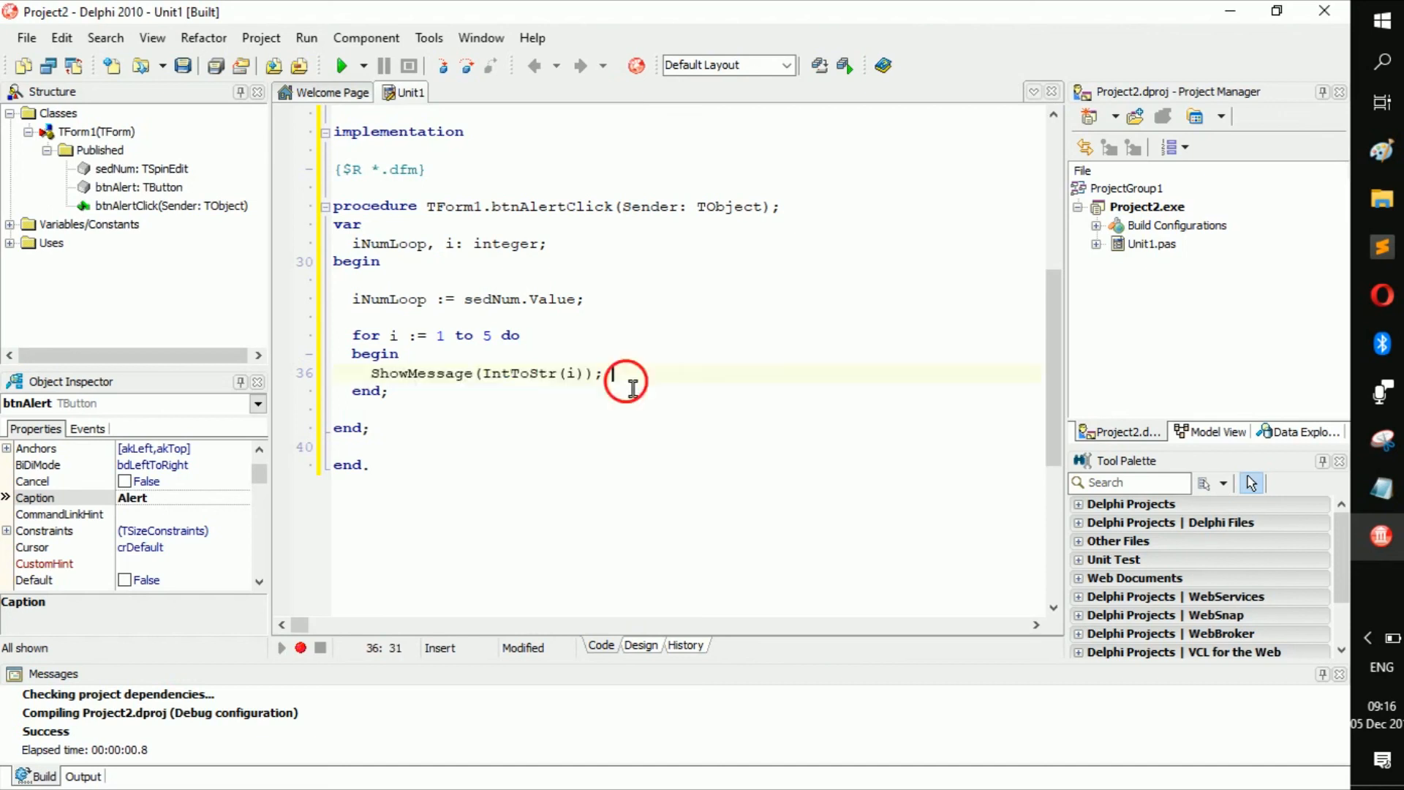
mouse_move(373, 376)
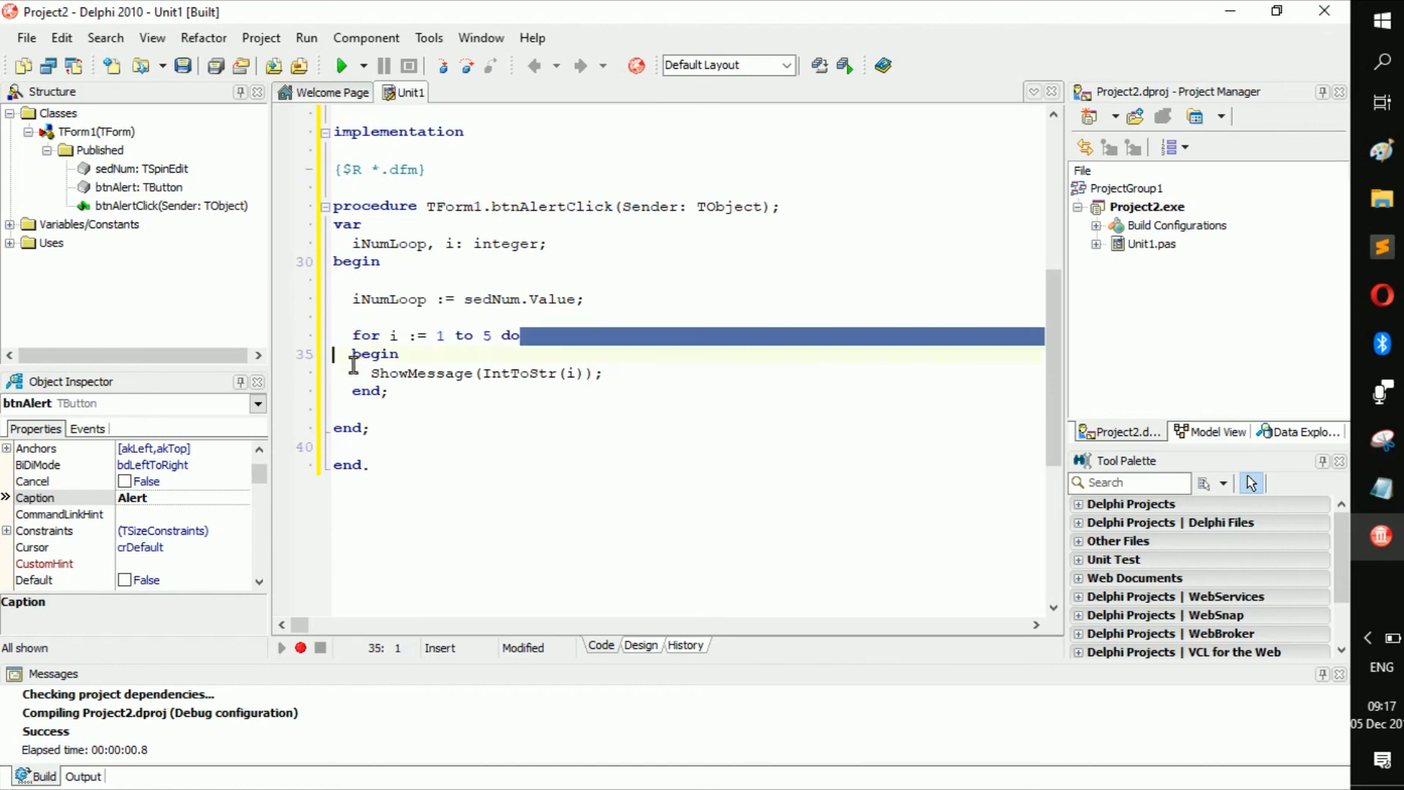
left_click(389, 354)
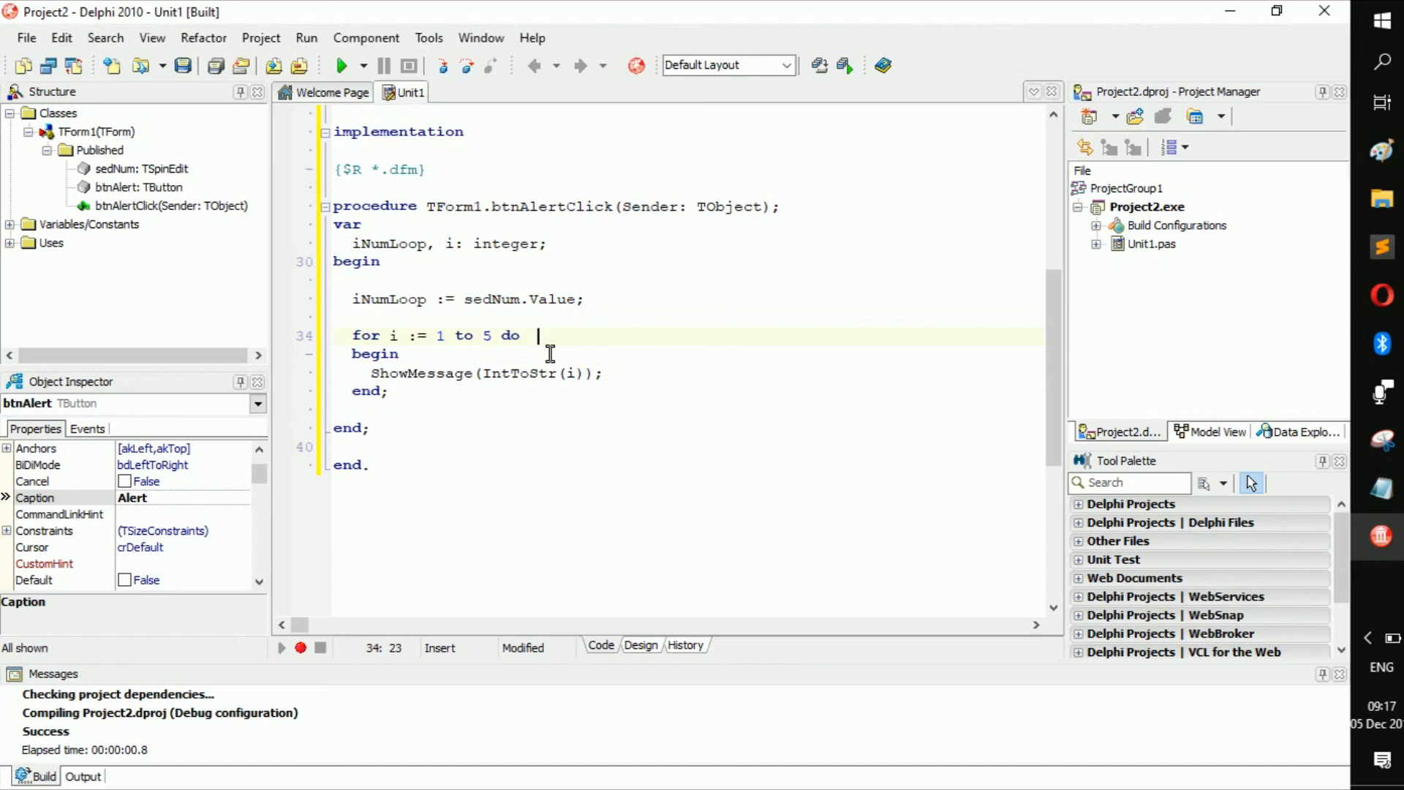
left_click(437, 335)
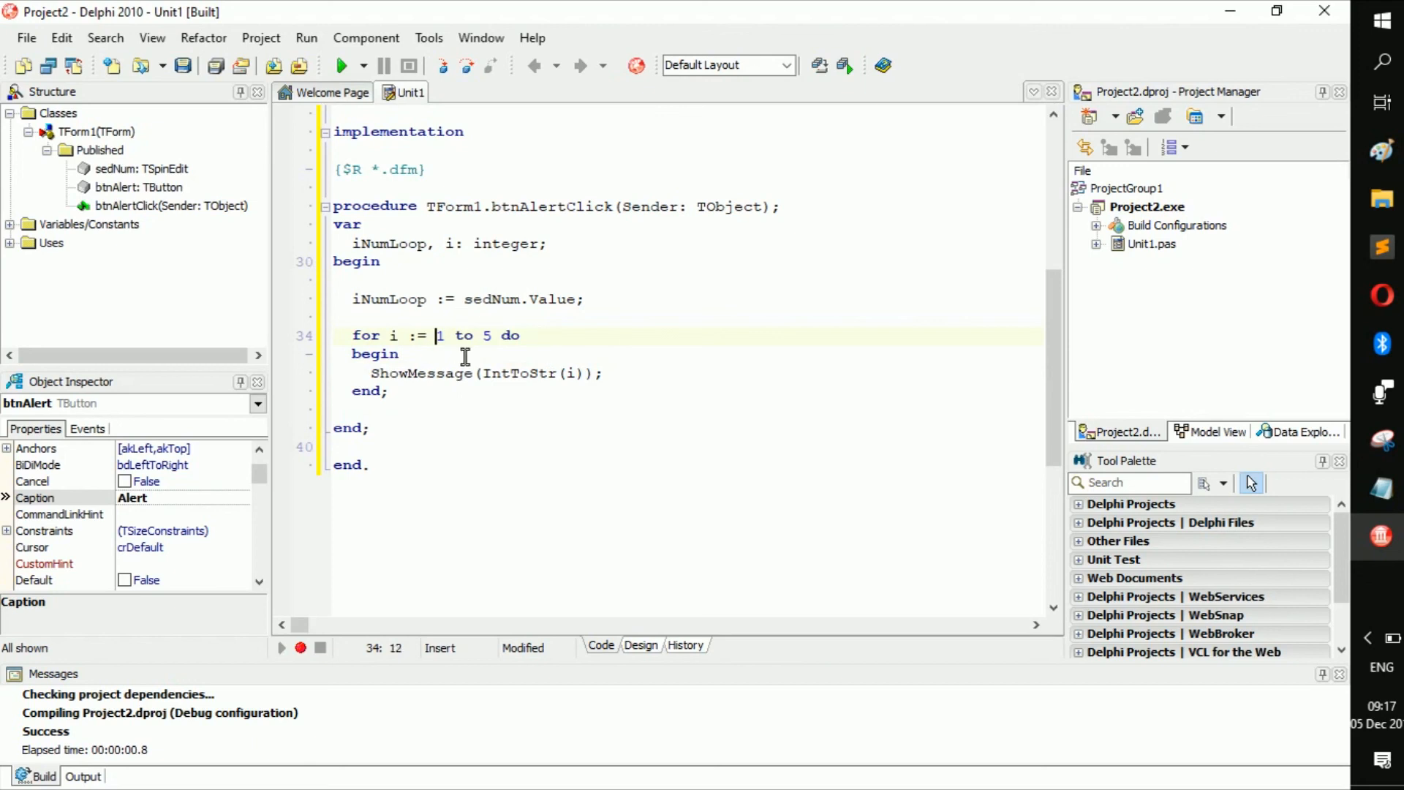
double_click(383, 373)
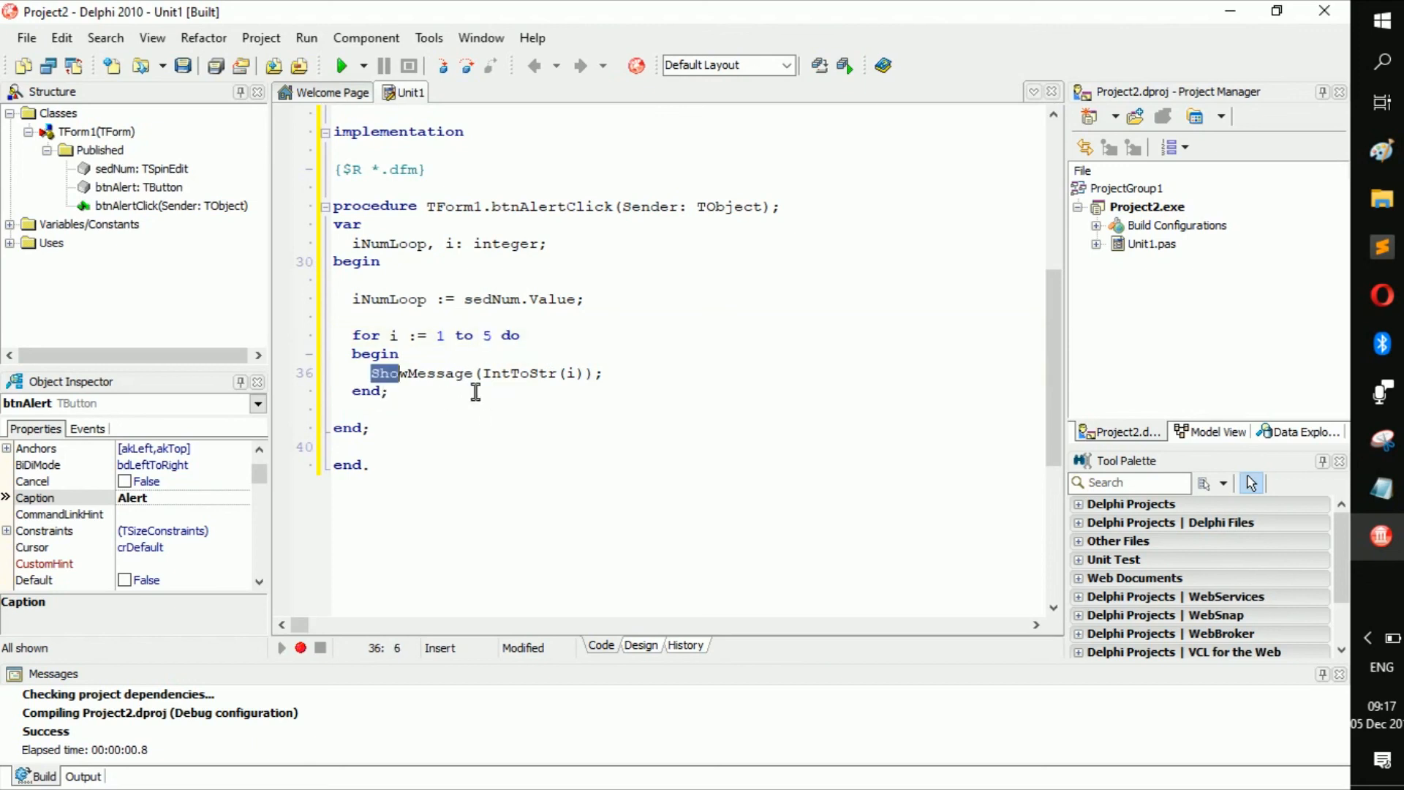
left_click(541, 375)
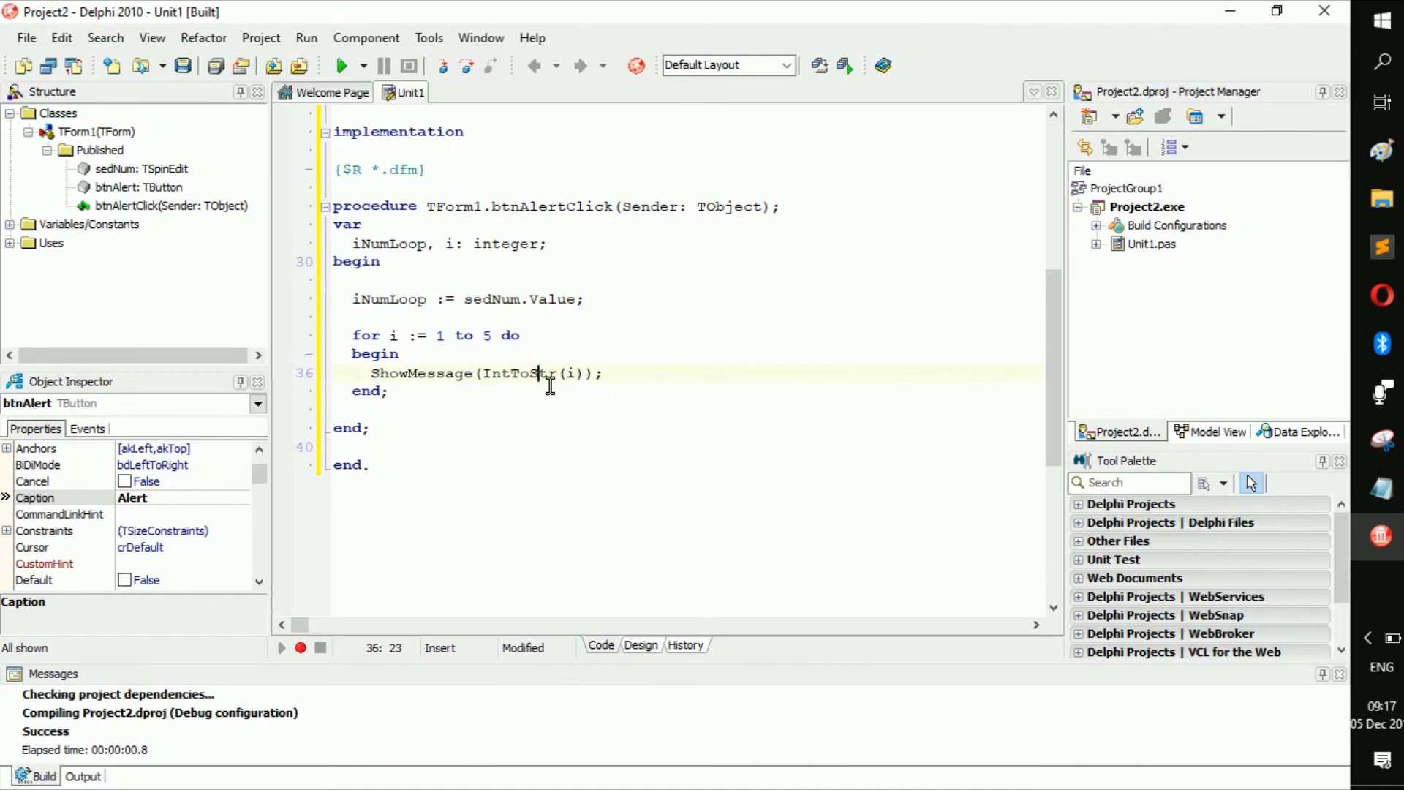
double_click(517, 375)
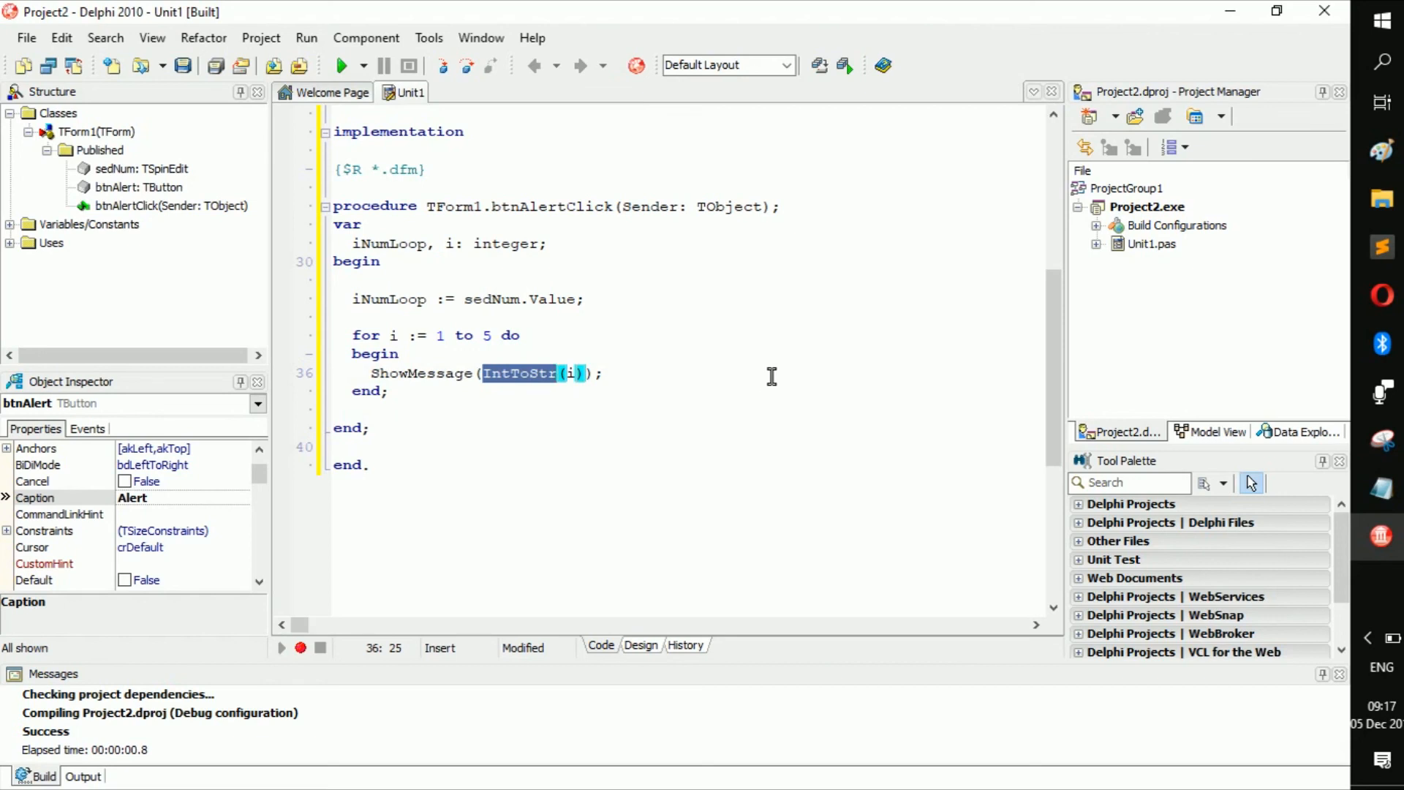
mouse_move(767, 379)
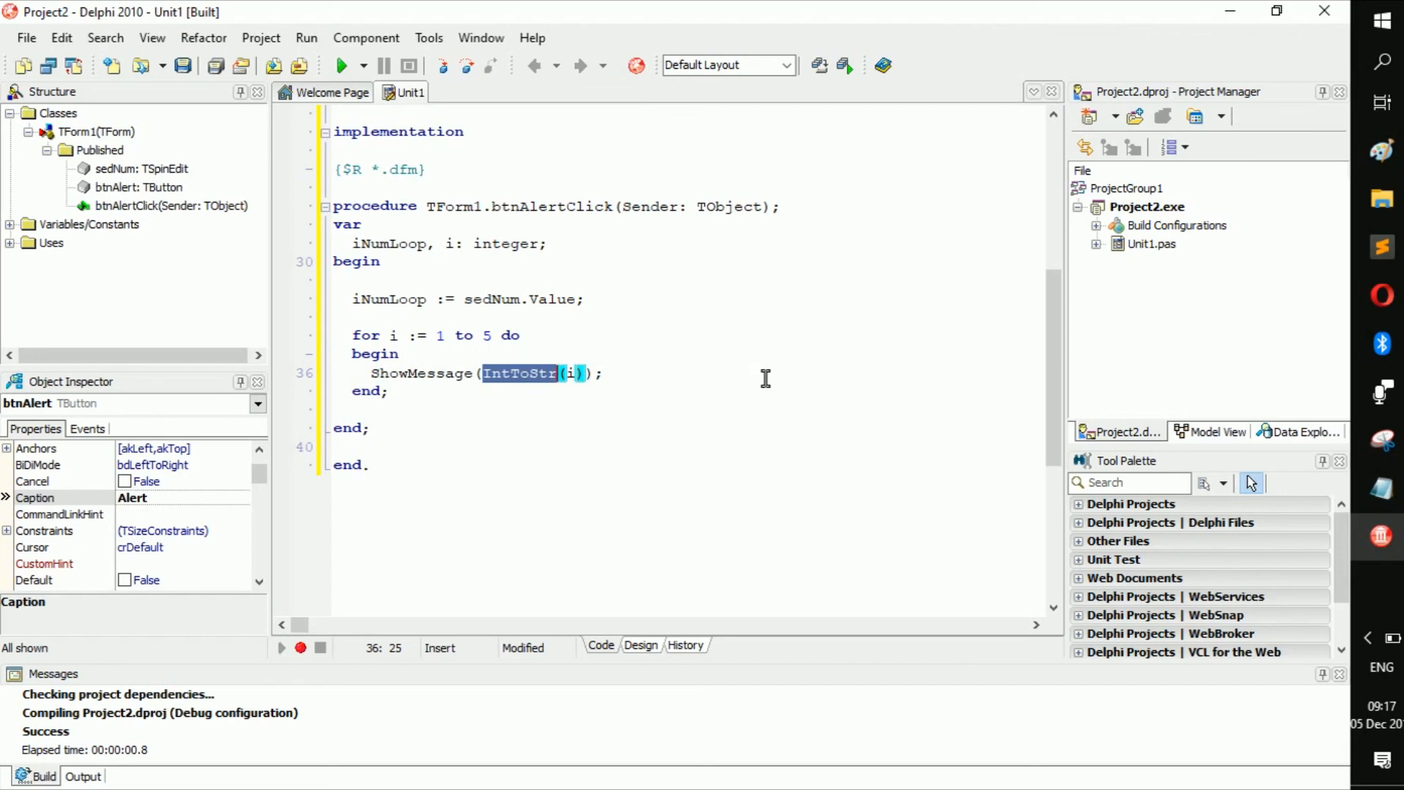
mouse_move(376, 353)
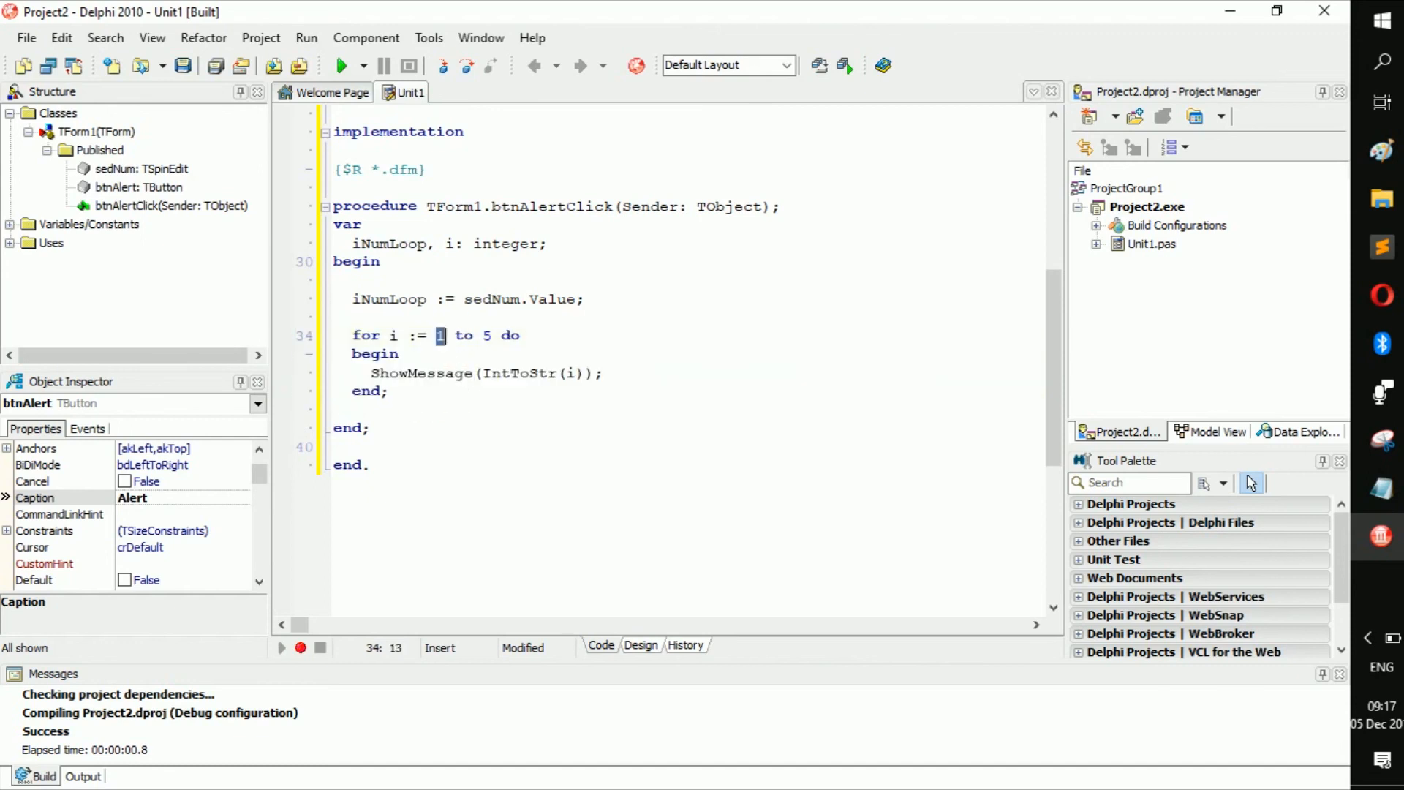
left_click_drag(351, 335, 408, 373)
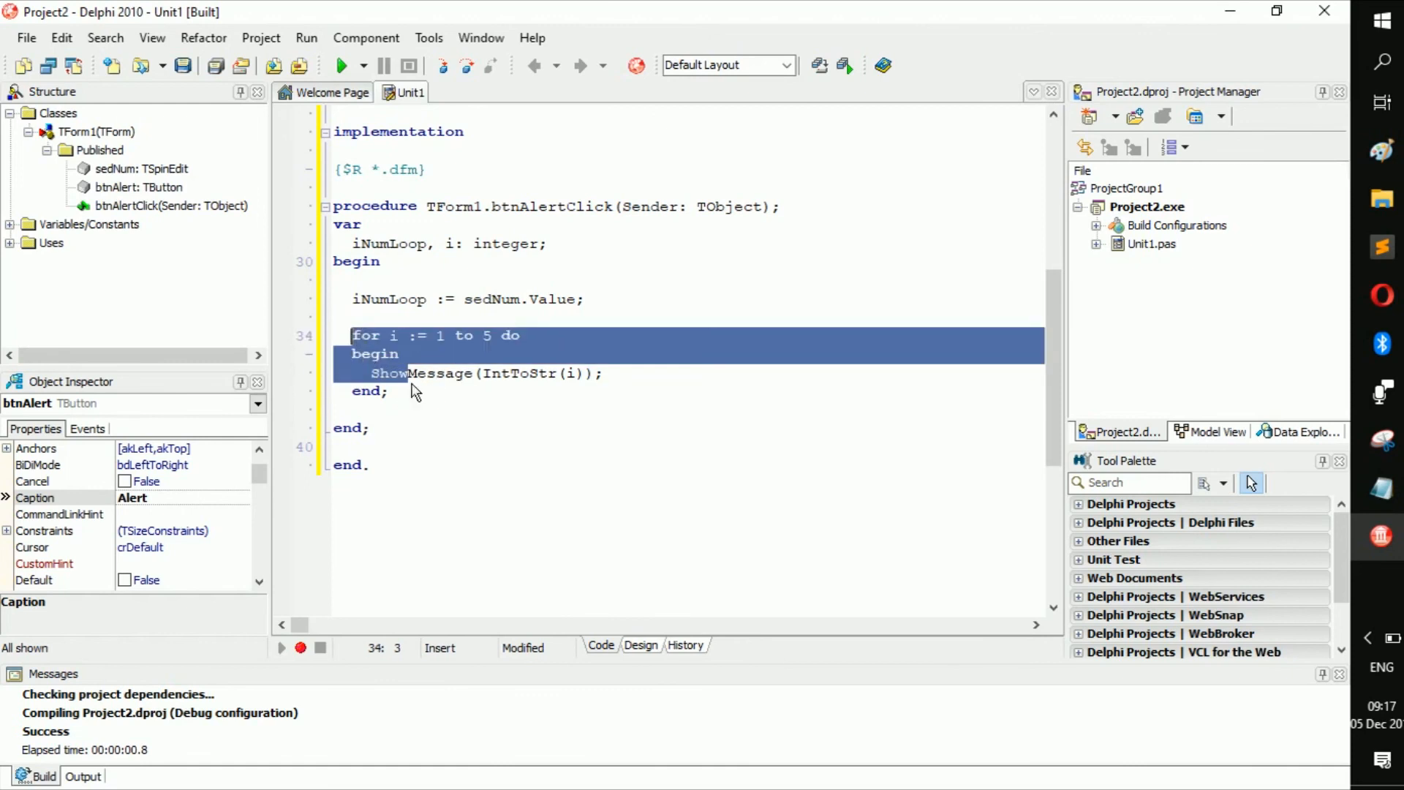